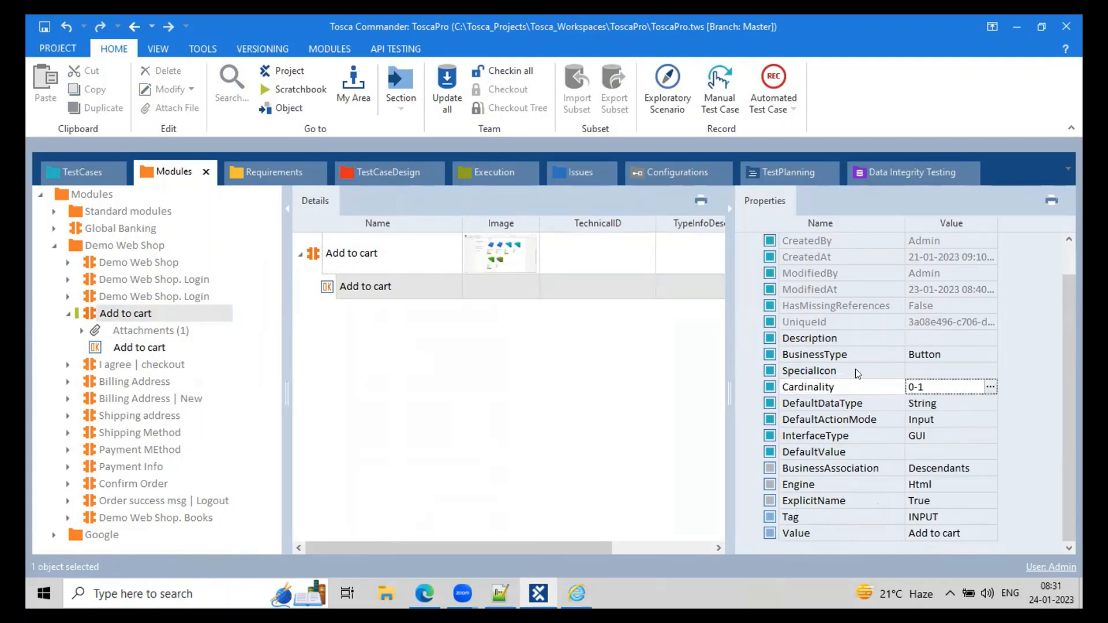
- Set the Add to cart module attribute's cardinality to 0-n after checking the add item into cart step
{"action": "left_click", "coordinate": [366, 286]}
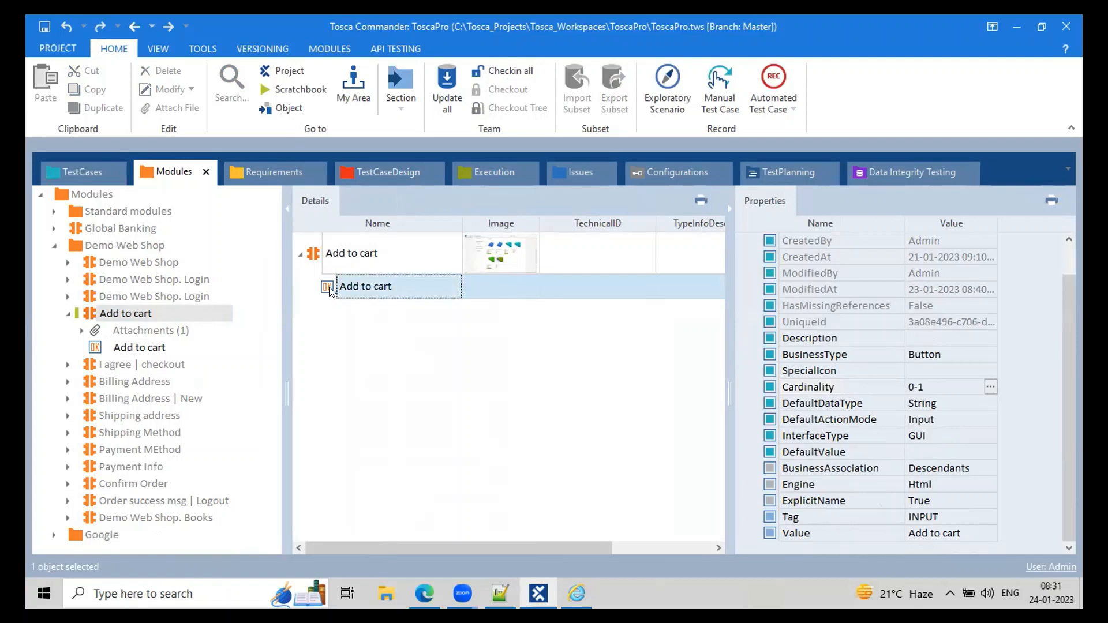
{"action": "left_click", "coordinate": [77, 172]}
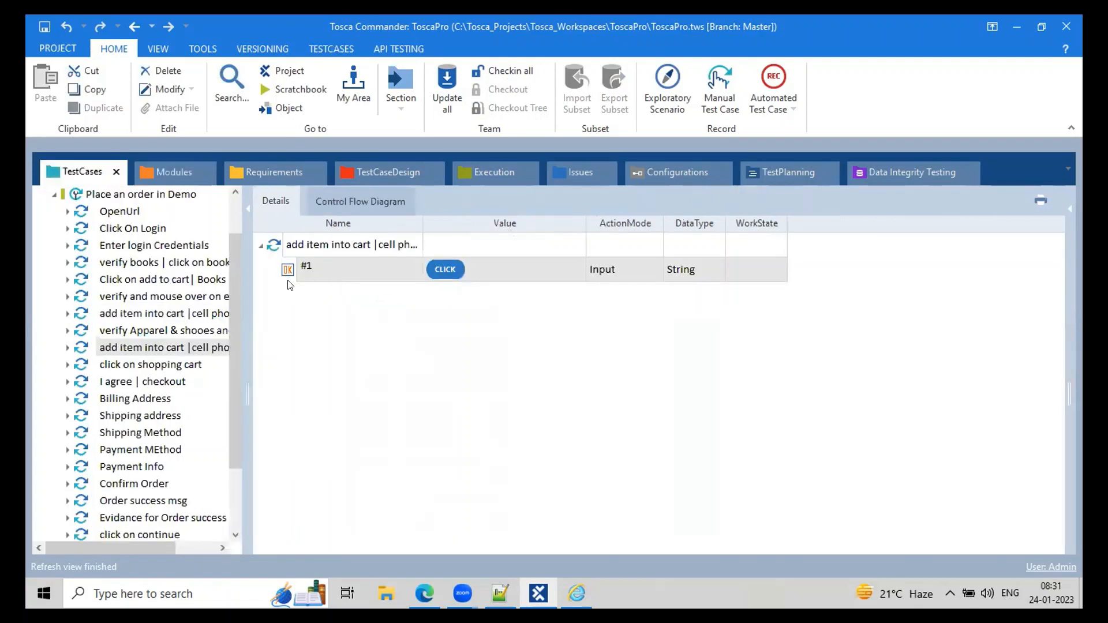
{"action": "left_click", "coordinate": [339, 269]}
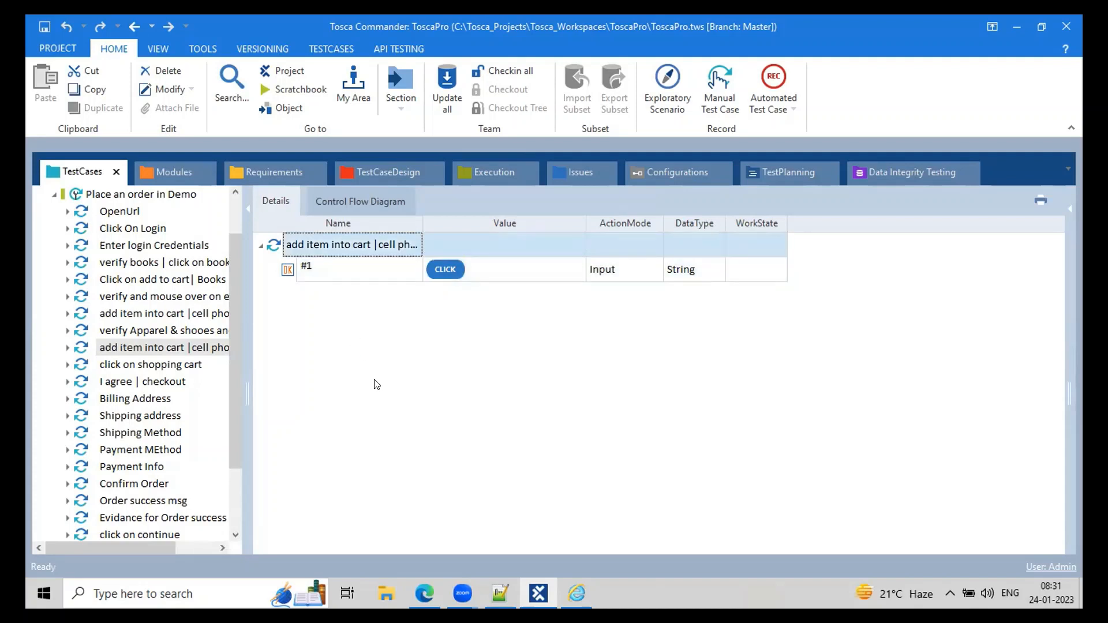
{"action": "left_click", "coordinate": [172, 172]}
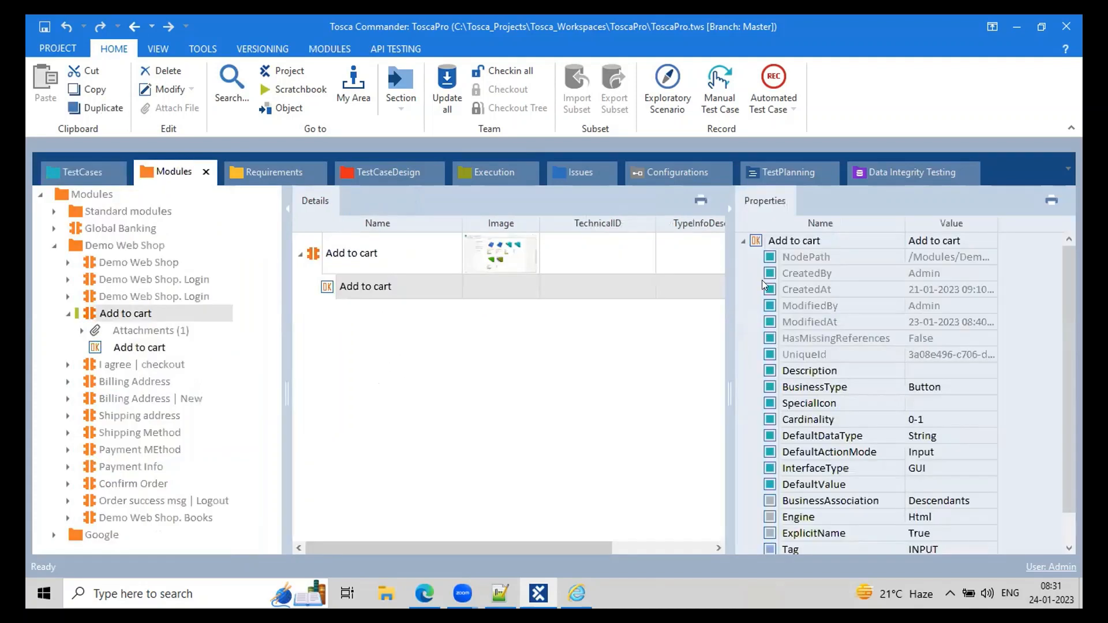
{"action": "left_click", "coordinate": [950, 419]}
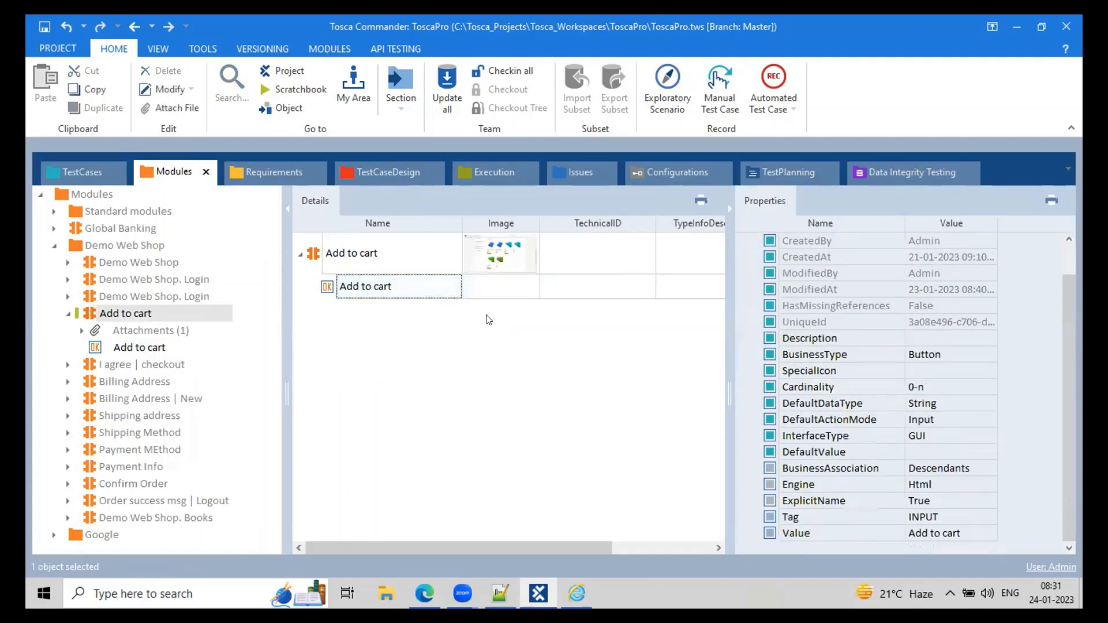
- Create Add to cart instances #2, #3 and #4 in the add item into cart step, each valued CLICK
{"action": "left_click", "coordinate": [79, 172]}
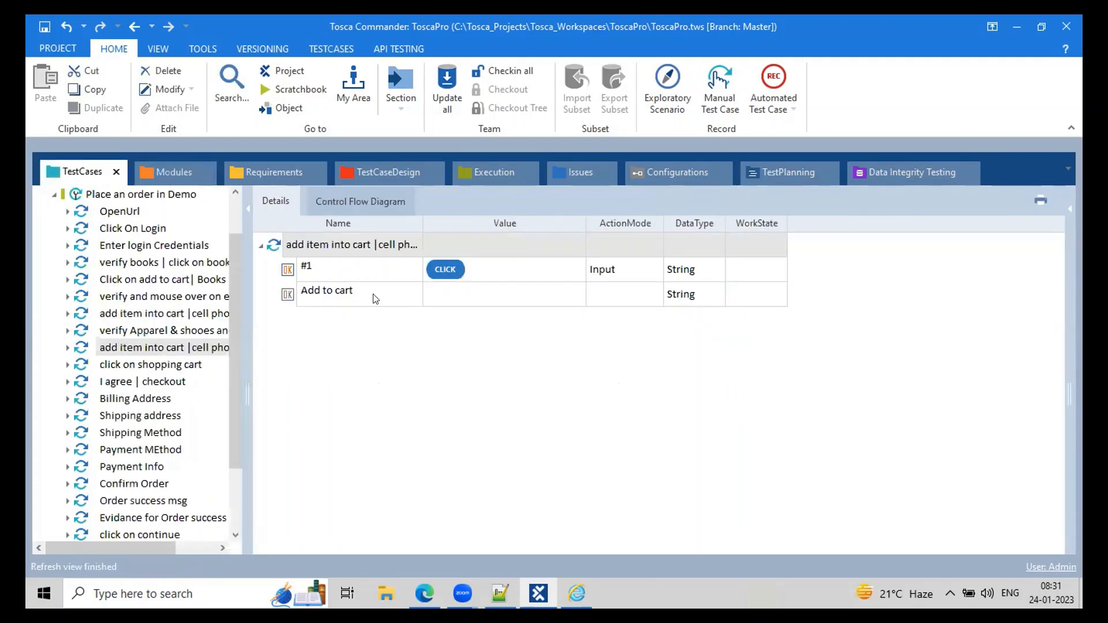
{"action": "left_click", "coordinate": [325, 291]}
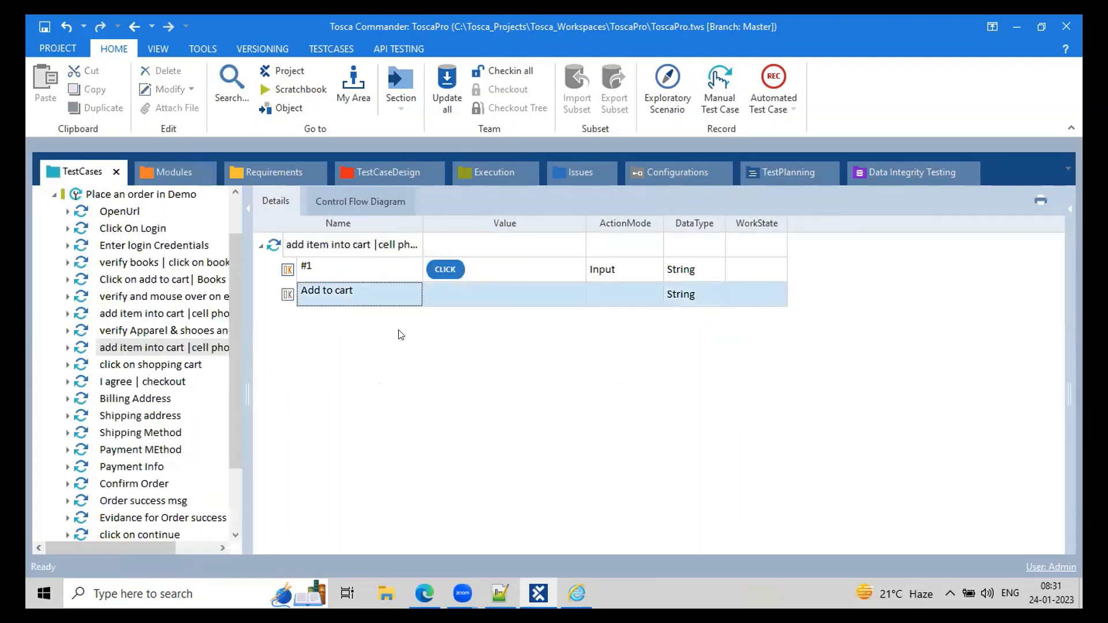
{"action": "mouse_move", "coordinate": [375, 284]}
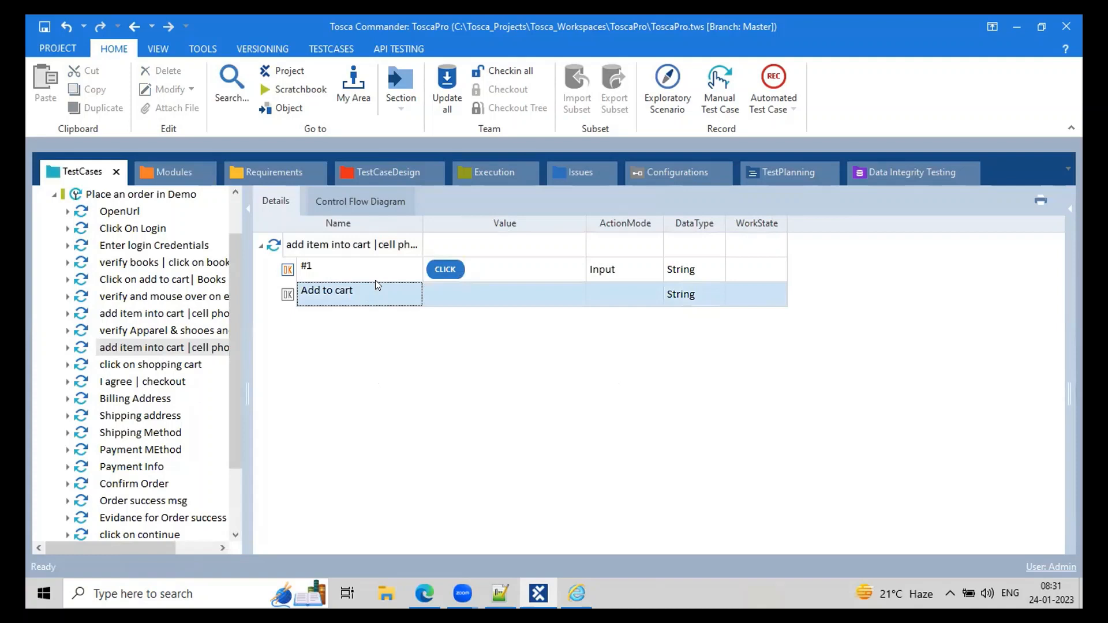
{"action": "double_click", "coordinate": [326, 289]}
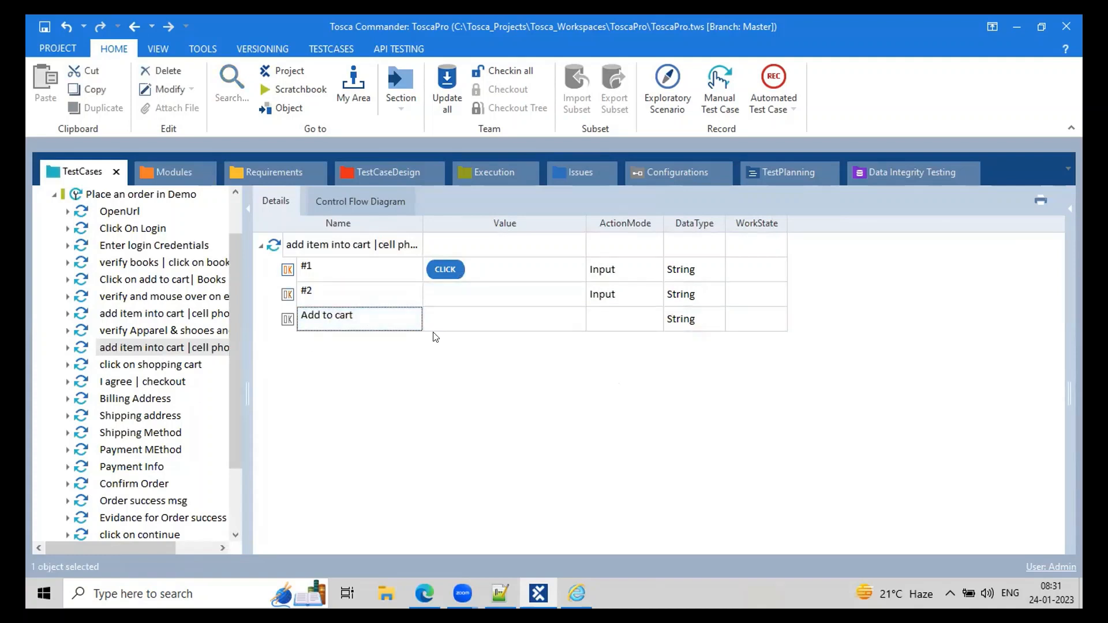
{"action": "left_click", "coordinate": [495, 294]}
{"action": "type", "text": "{Click}"}
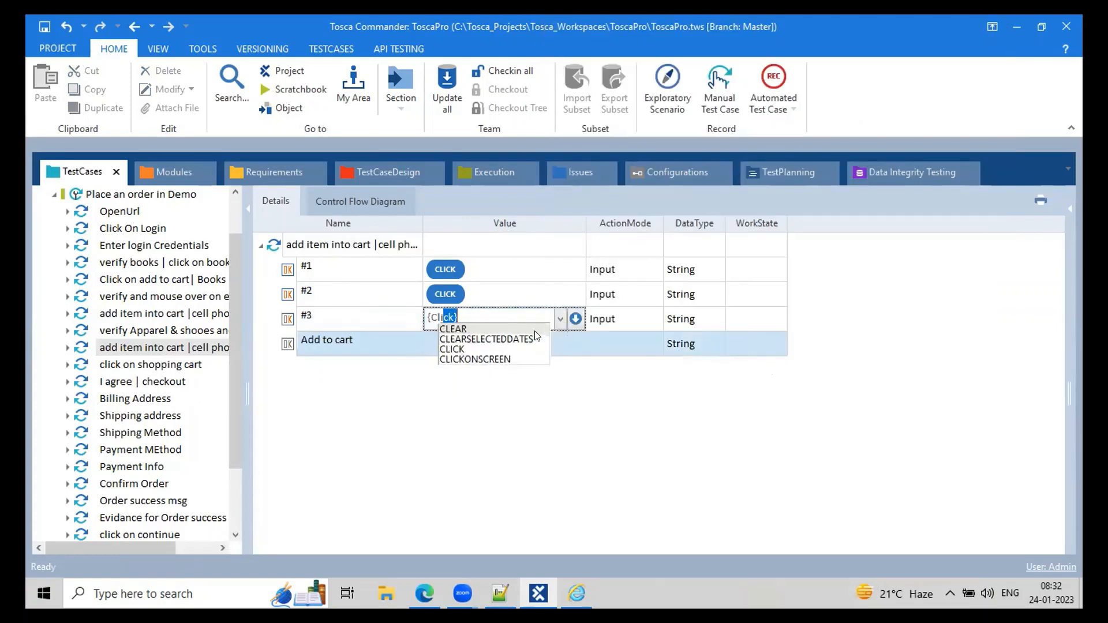
{"action": "left_click", "coordinate": [451, 348]}
{"action": "type", "text": "S"}
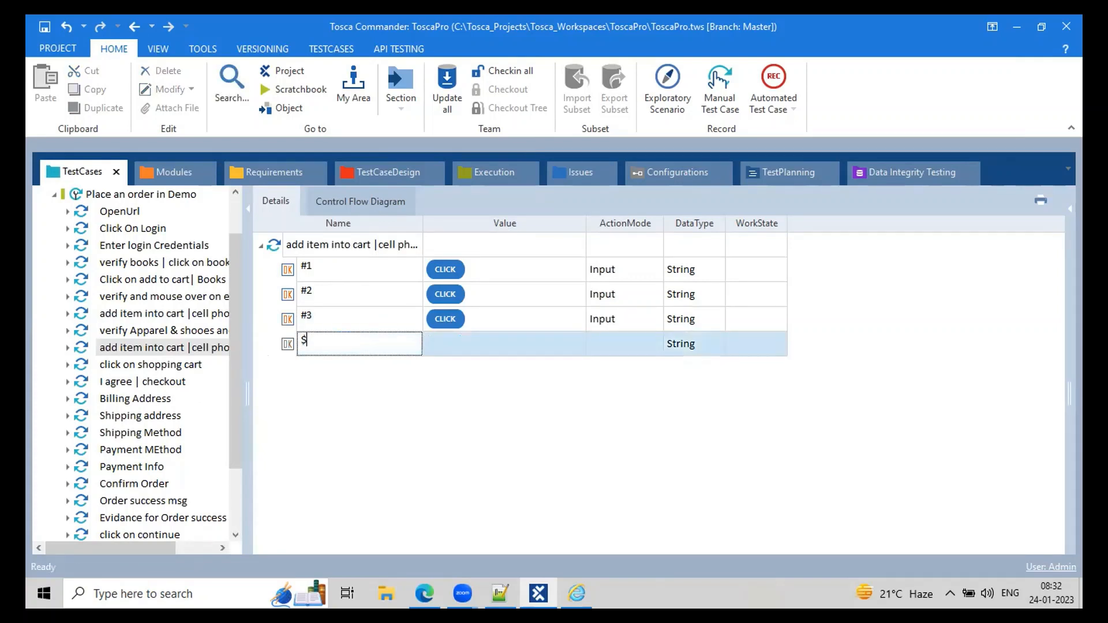
{"action": "type", "text": "#4"}
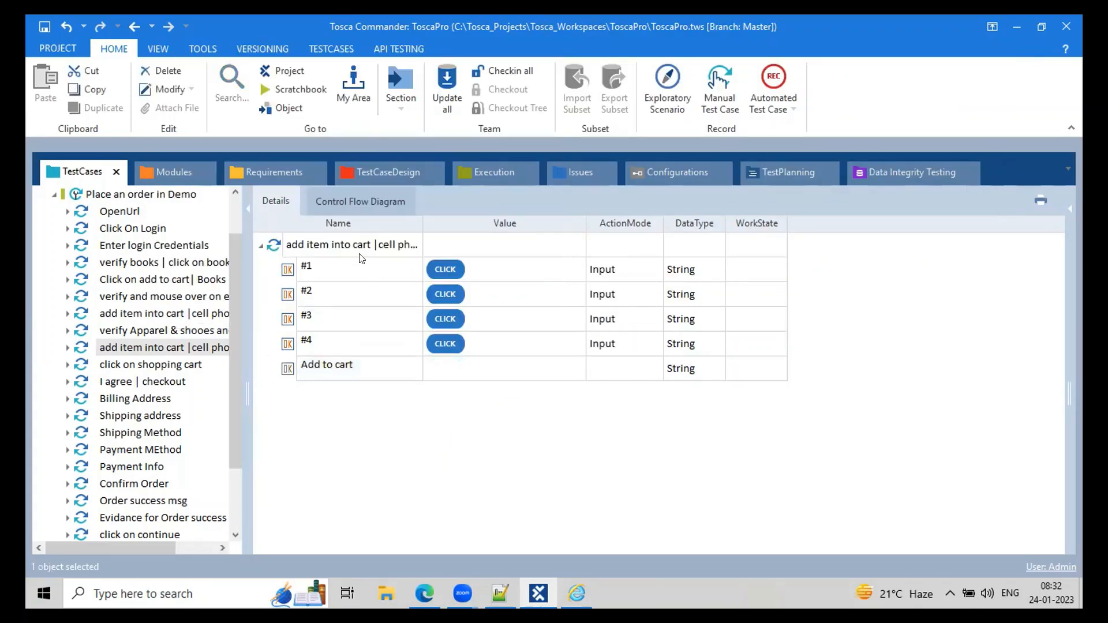
{"action": "mouse_move", "coordinate": [337, 257]}
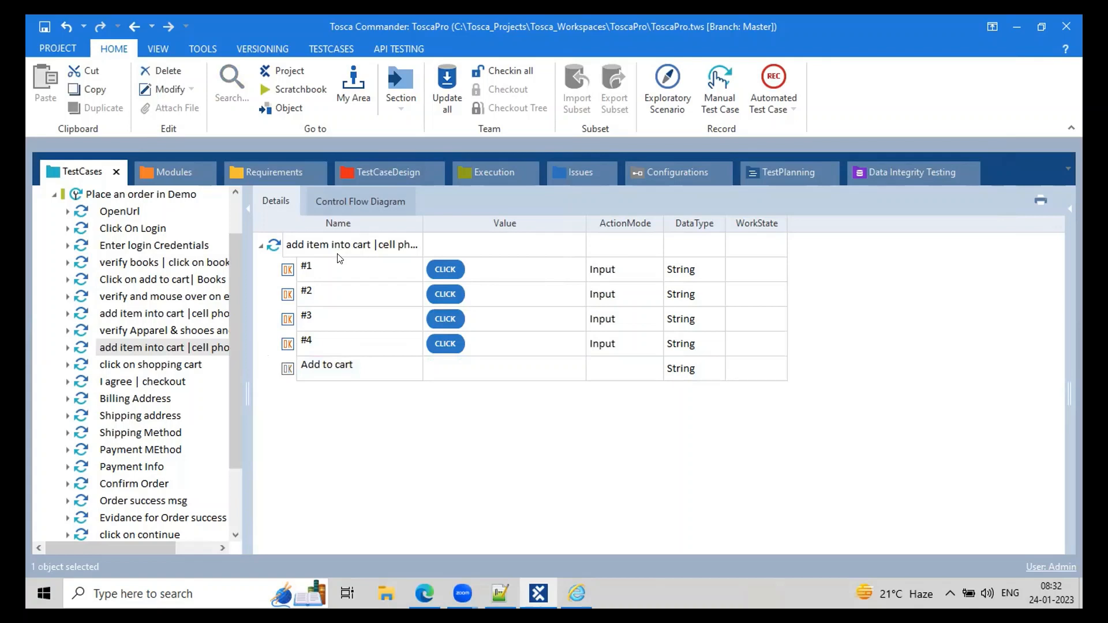
- Review the add item into cart step and its Add to cart instances #1 and #2
{"action": "left_click", "coordinate": [353, 295]}
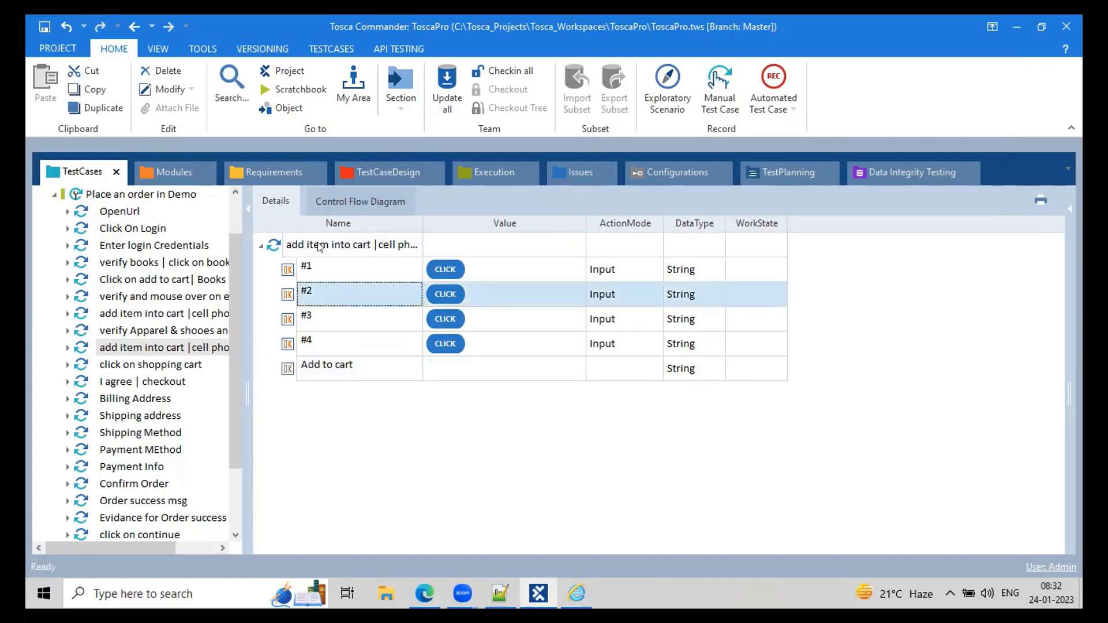
{"action": "left_click", "coordinate": [351, 244]}
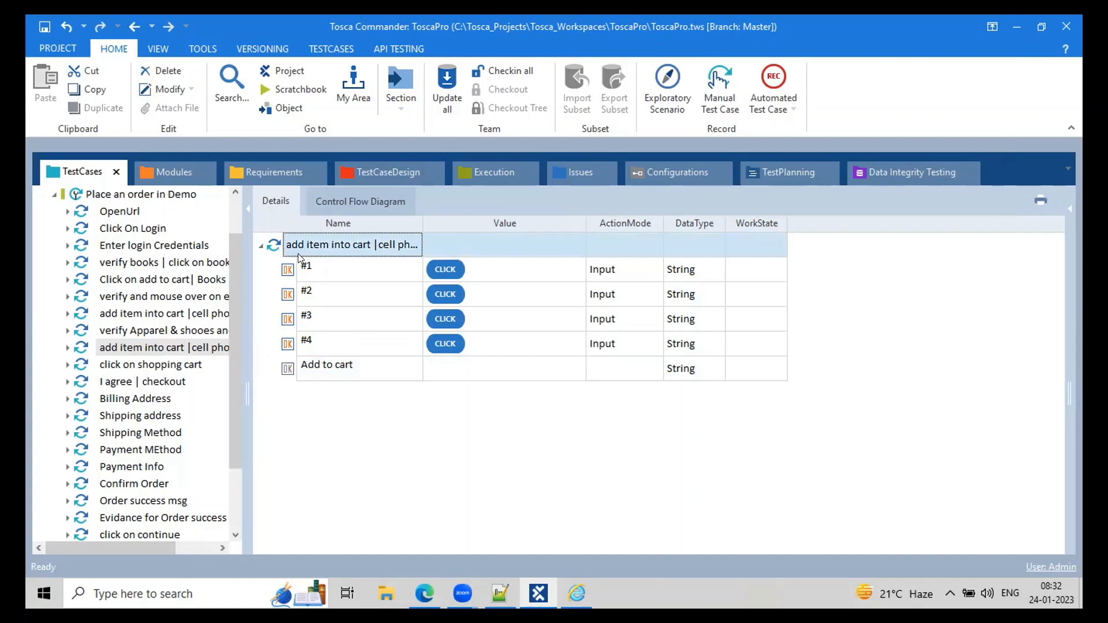
{"action": "left_click", "coordinate": [346, 269]}
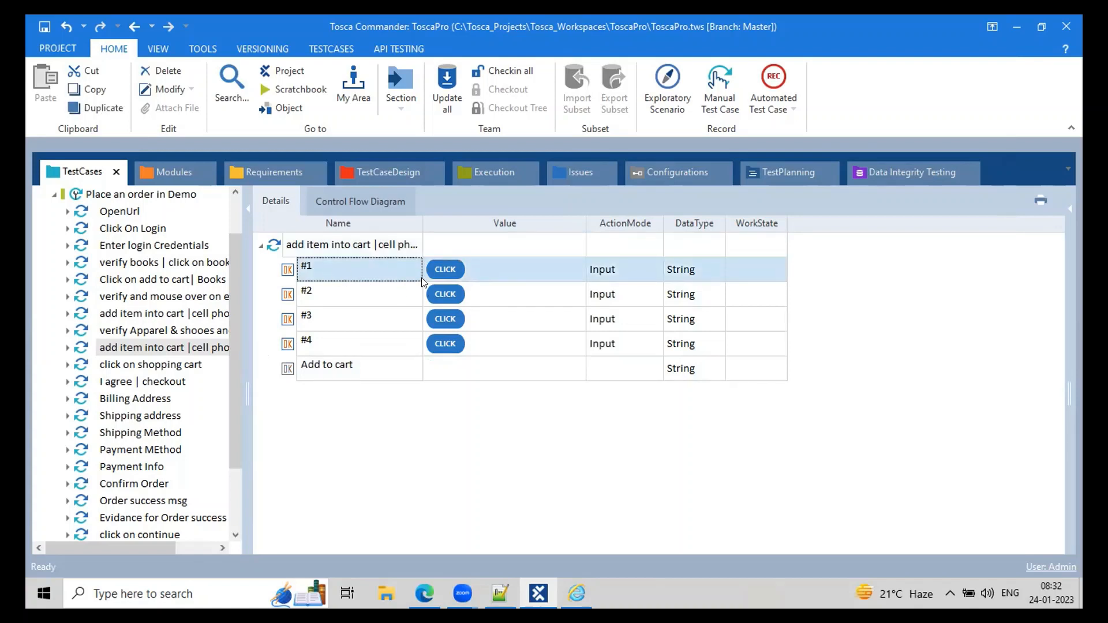
{"action": "mouse_move", "coordinate": [323, 316]}
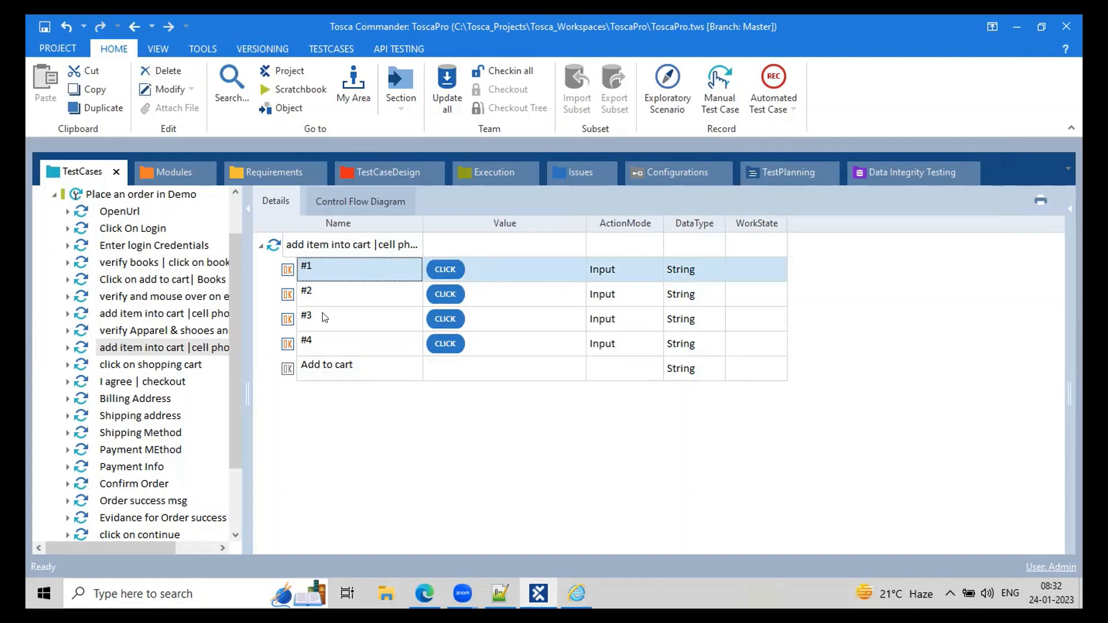
{"action": "left_click", "coordinate": [357, 295]}
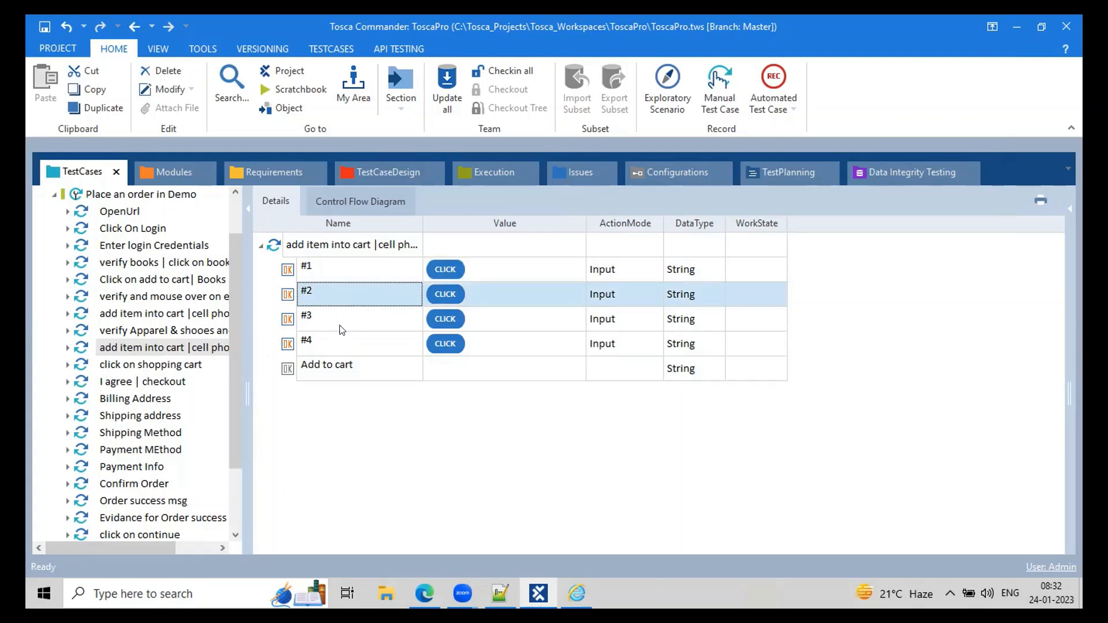
{"action": "mouse_move", "coordinate": [213, 182]}
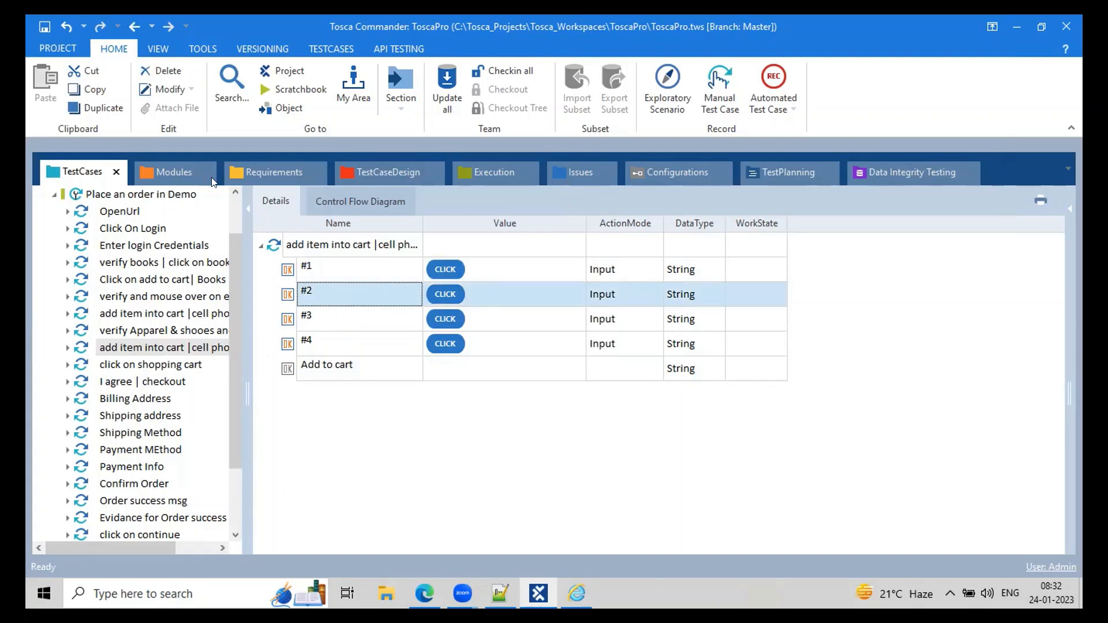
- Compare the Add to cart module's 0-n cardinality in Modules against the test case view
{"action": "left_click", "coordinate": [173, 172]}
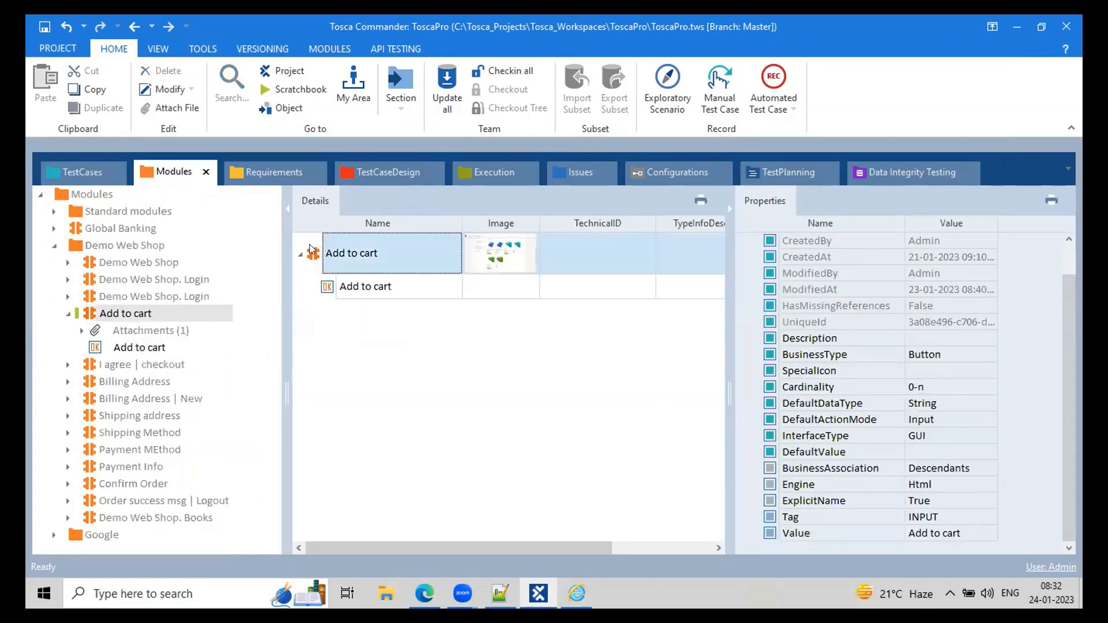
{"action": "left_click", "coordinate": [78, 172]}
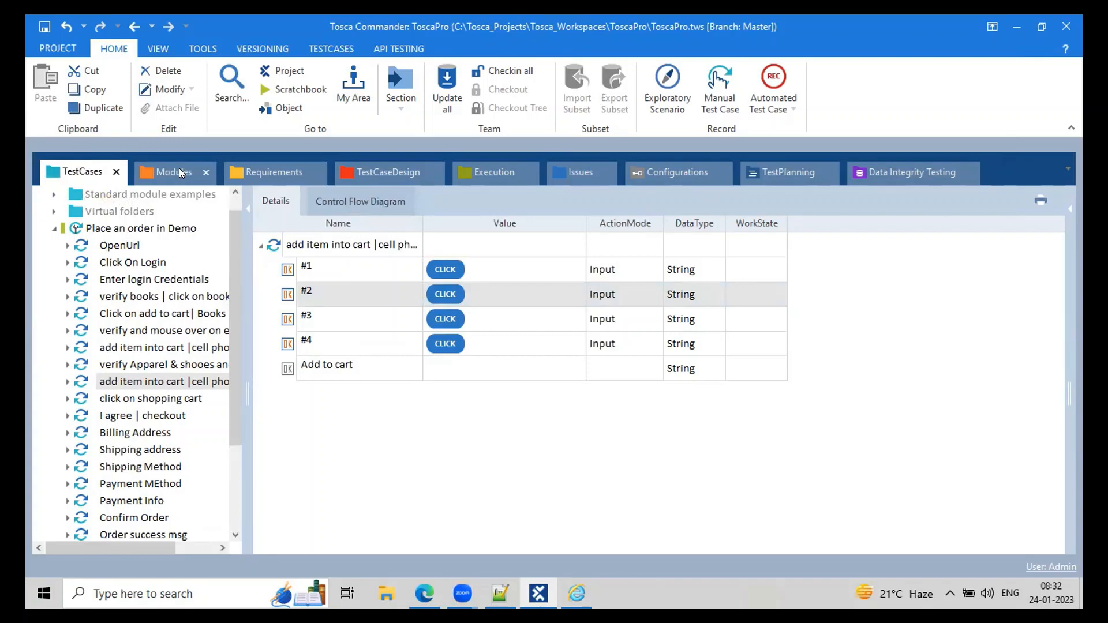
{"action": "left_click", "coordinate": [169, 172]}
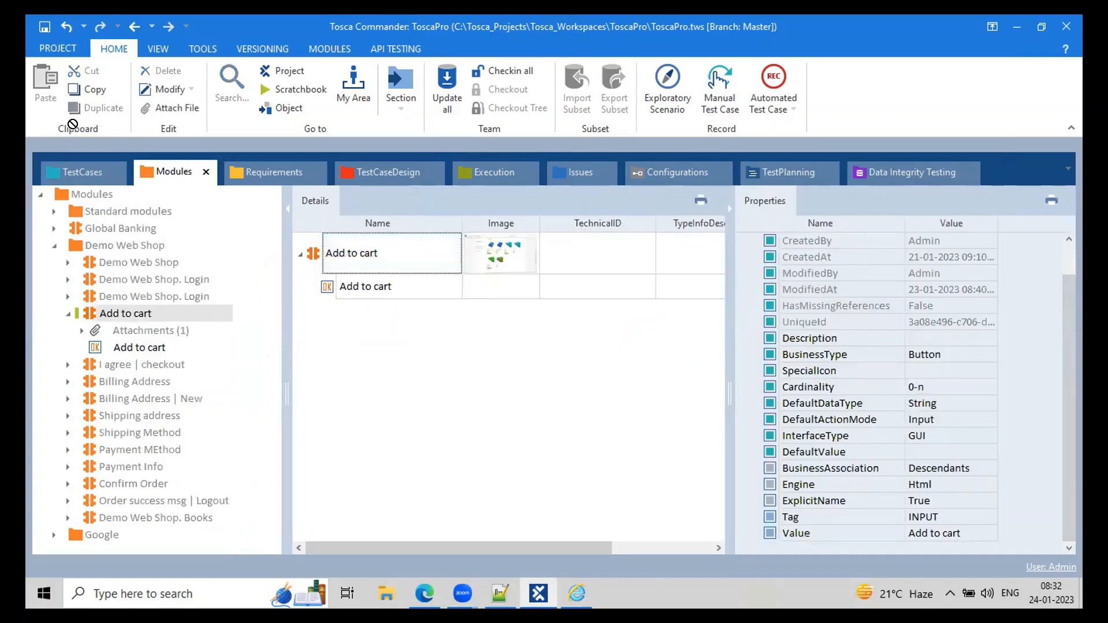
{"action": "left_click", "coordinate": [80, 172]}
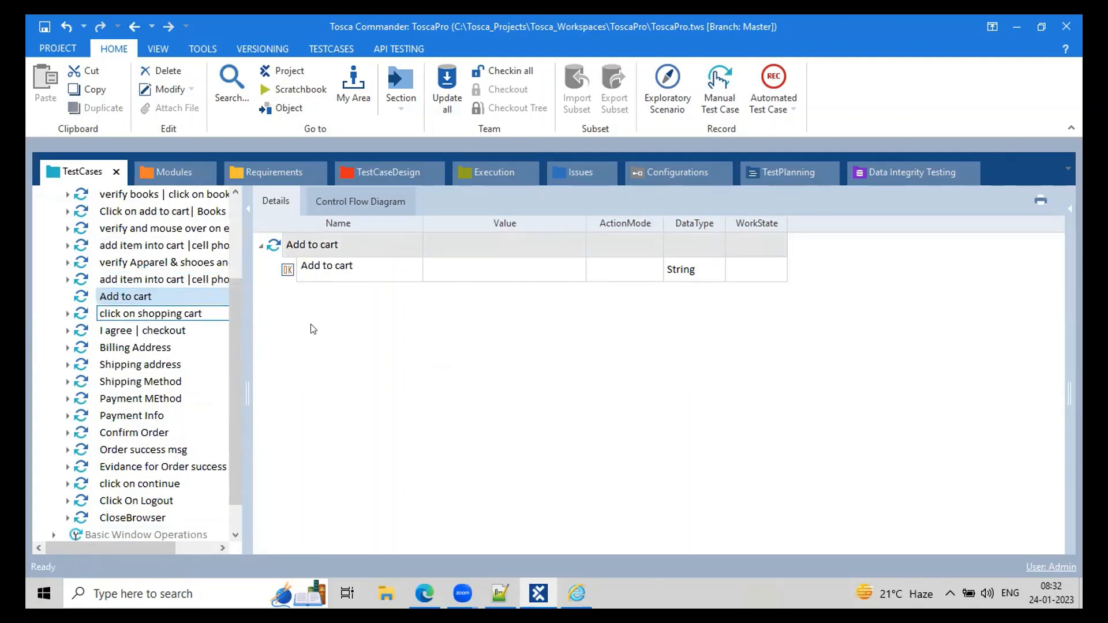
{"action": "double_click", "coordinate": [326, 265]}
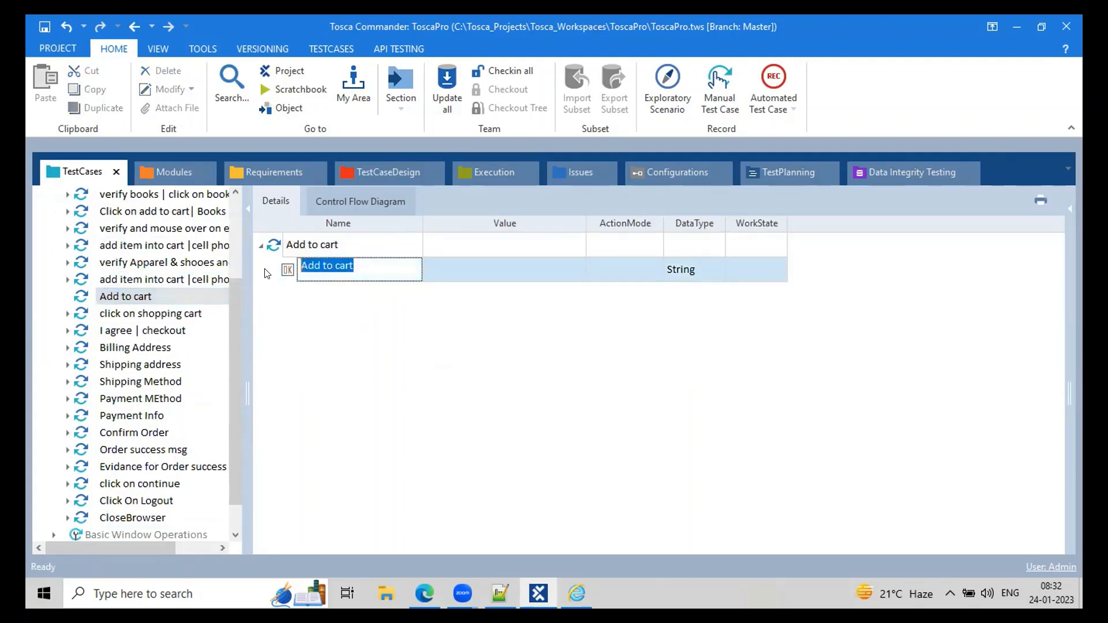
{"action": "type", "text": "#2"}
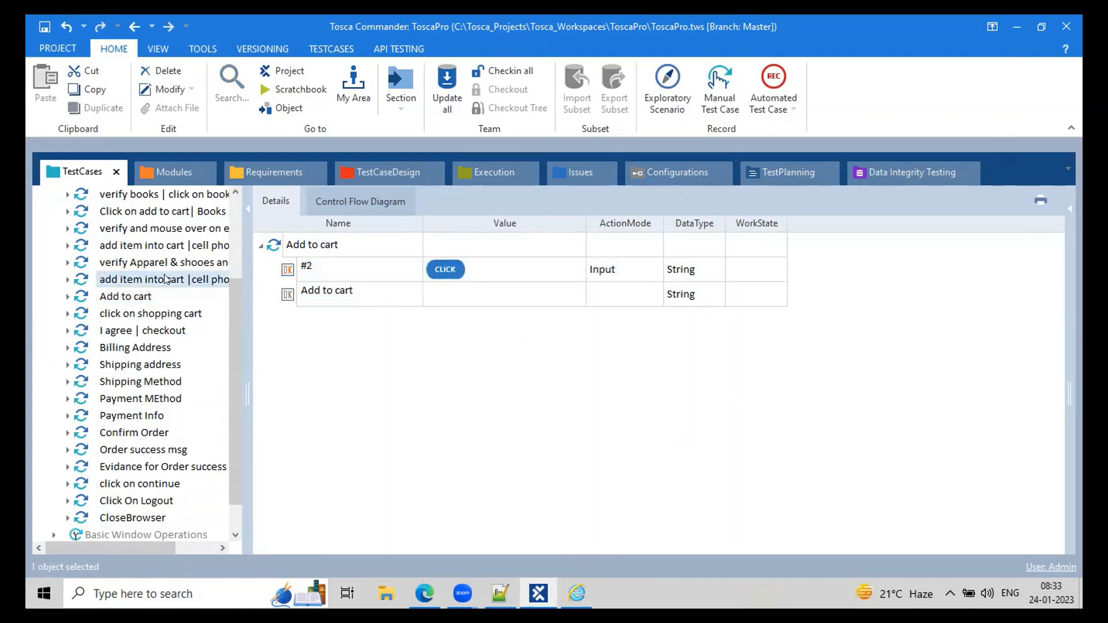
{"action": "left_click", "coordinate": [164, 280]}
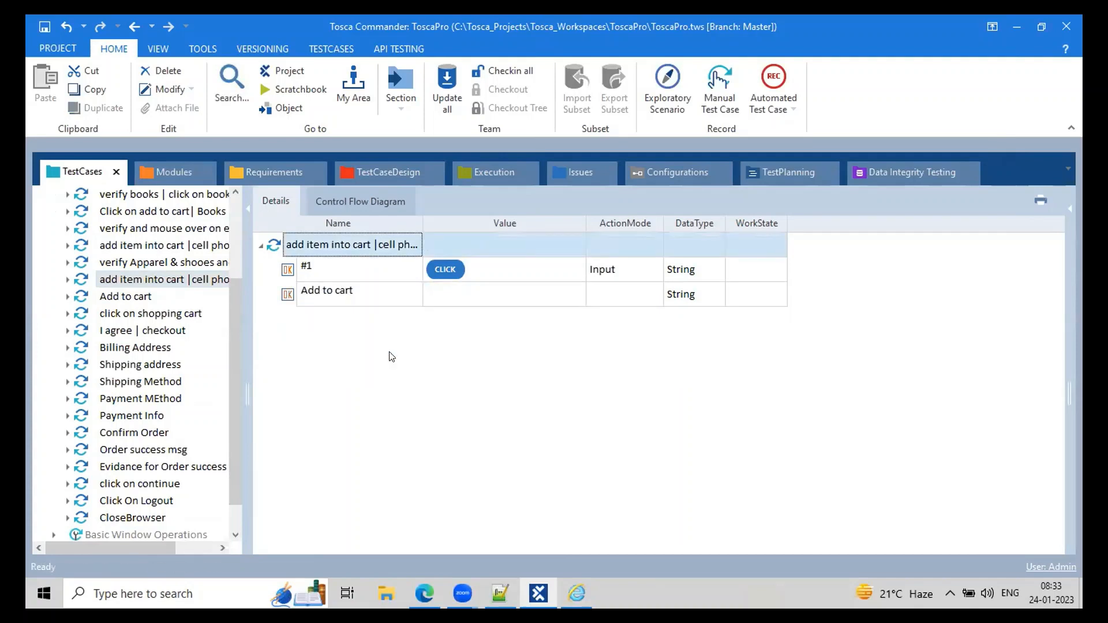
{"action": "left_click", "coordinate": [327, 291]}
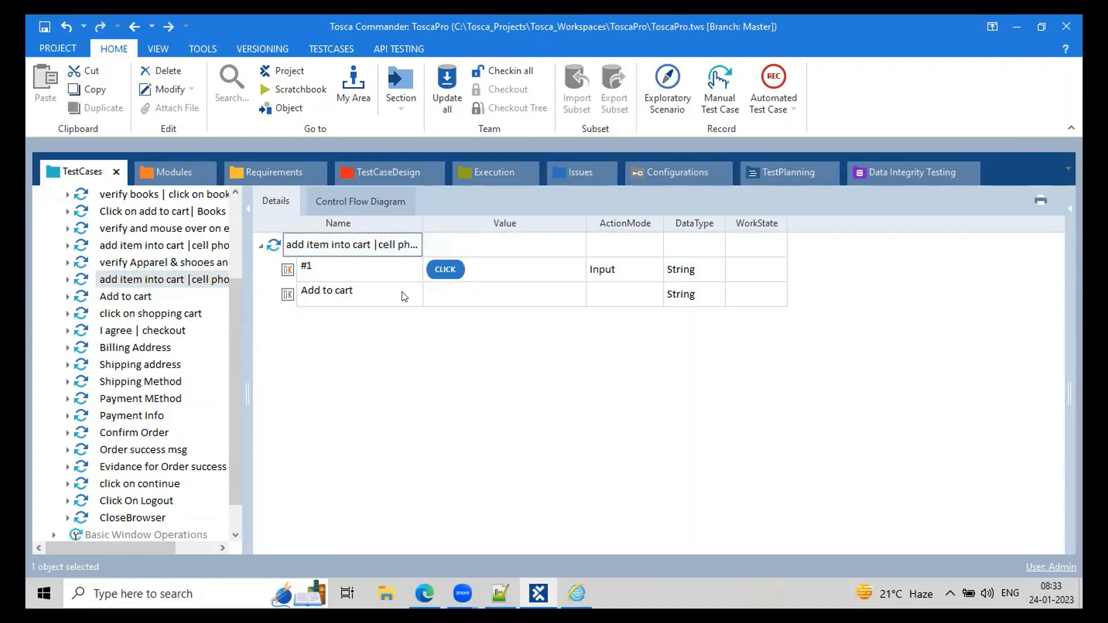
{"action": "left_click", "coordinate": [124, 297]}
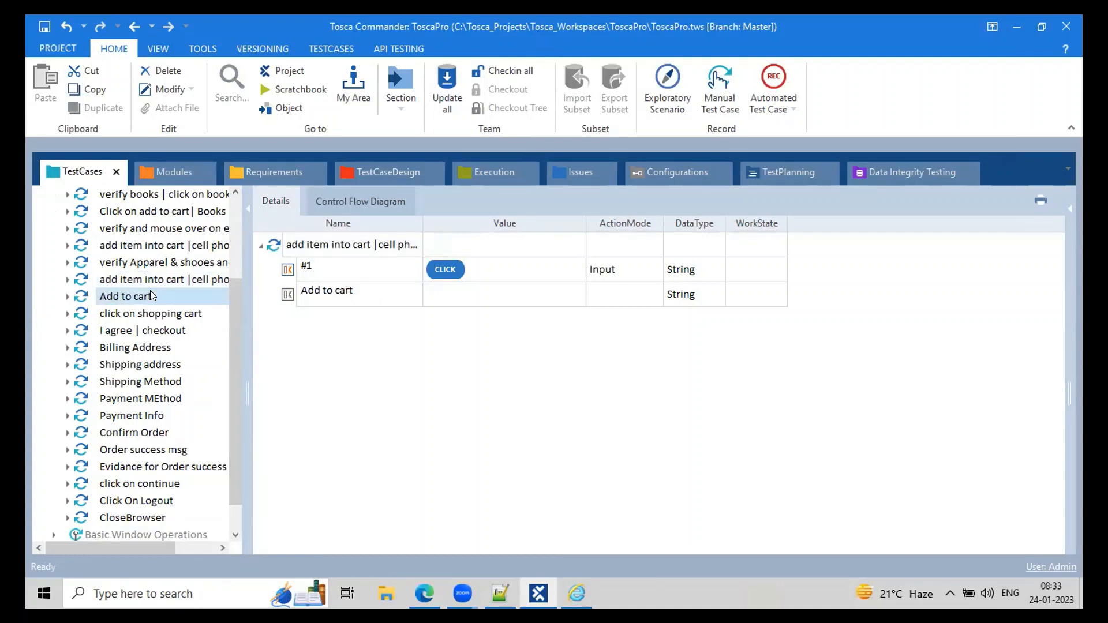
{"action": "left_click", "coordinate": [125, 296]}
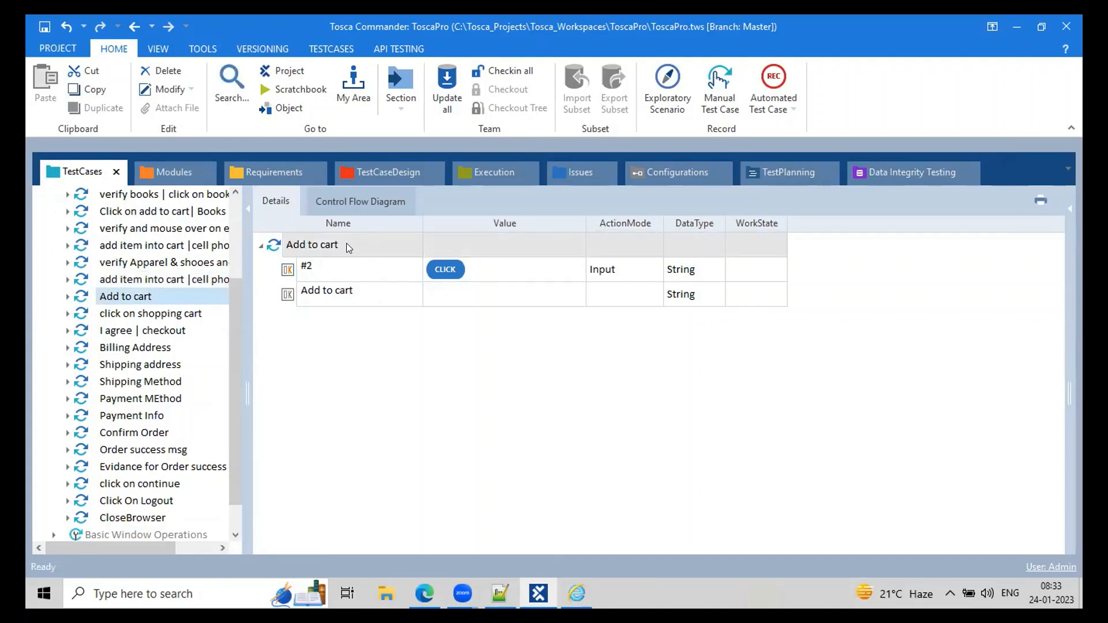
{"action": "double_click", "coordinate": [312, 245]}
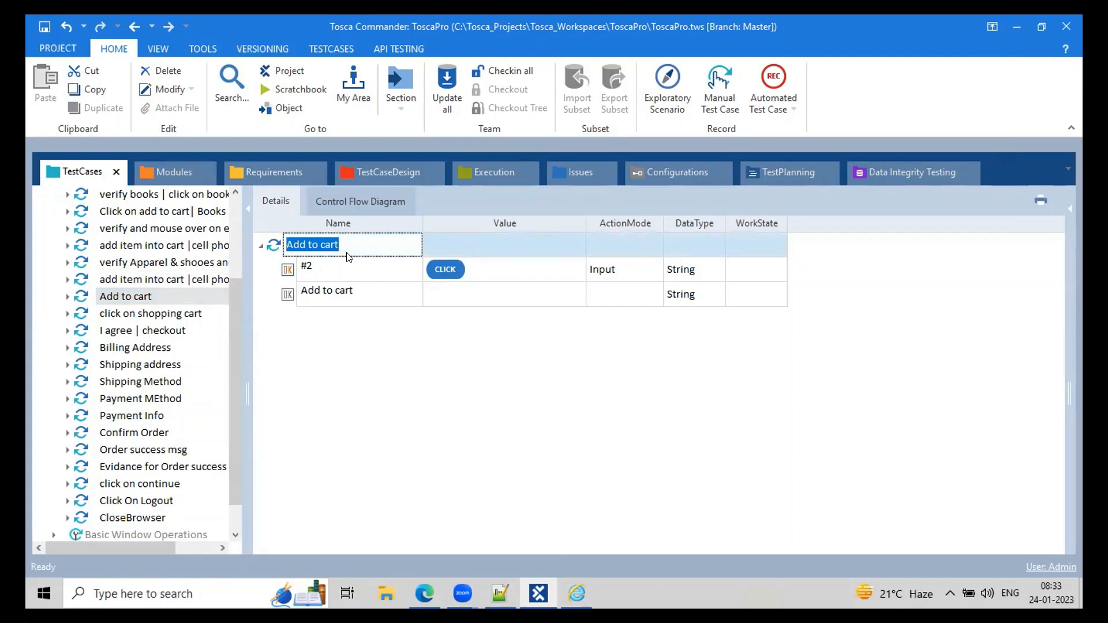
{"action": "left_click", "coordinate": [163, 279]}
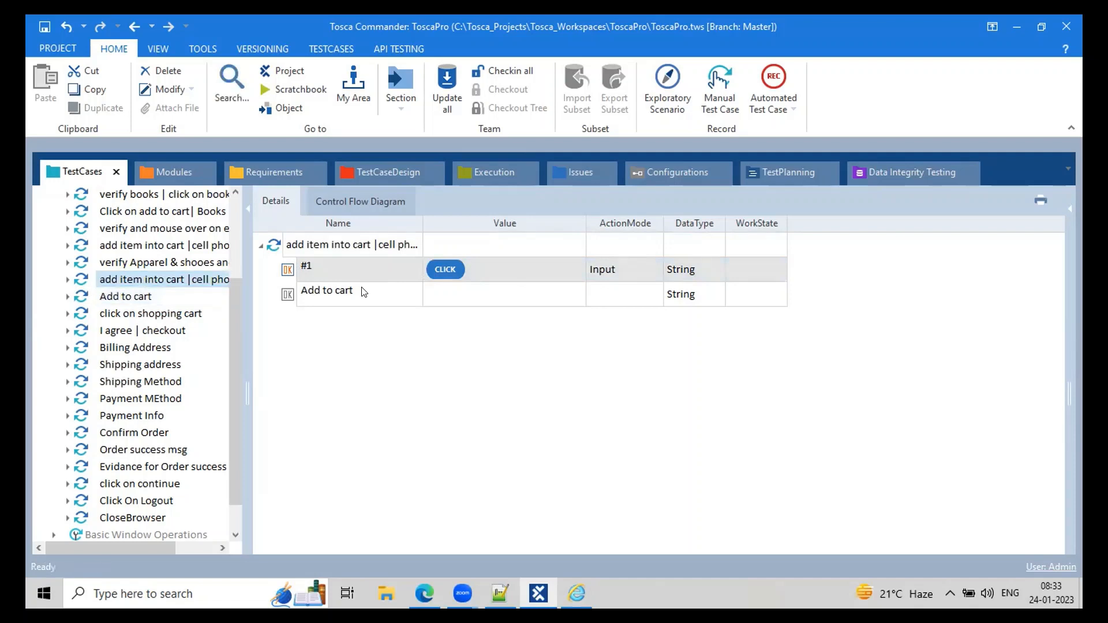
- Name new Add to cart instances up to #5 and set their values to CLICK
{"action": "double_click", "coordinate": [327, 290]}
{"action": "type", "text": "{Cl"}
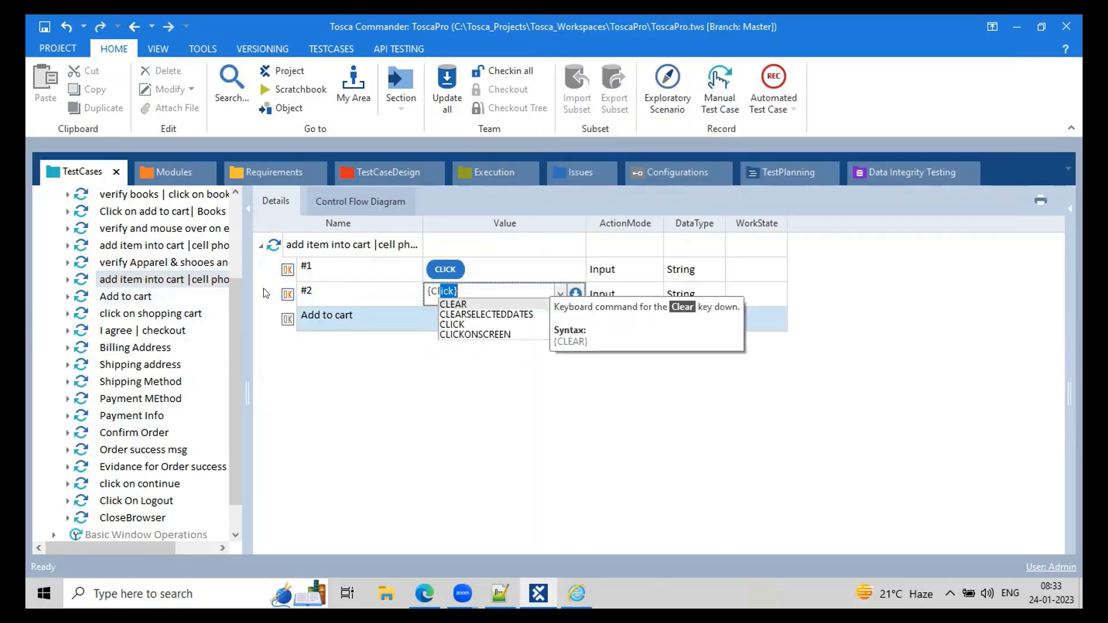
{"action": "left_click", "coordinate": [452, 324]}
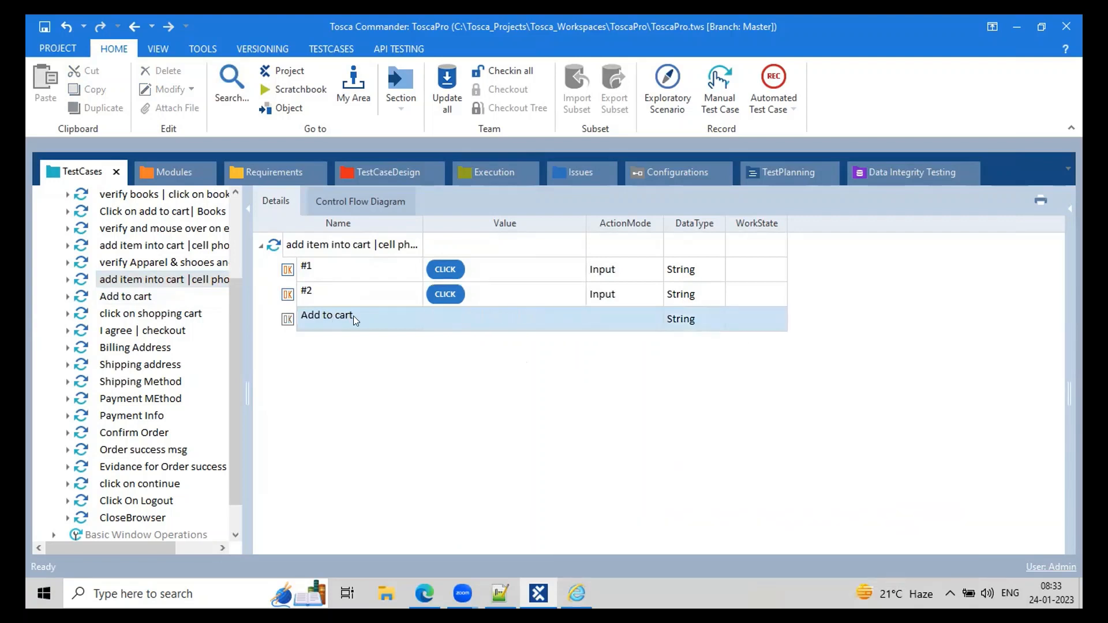
{"action": "double_click", "coordinate": [327, 315]}
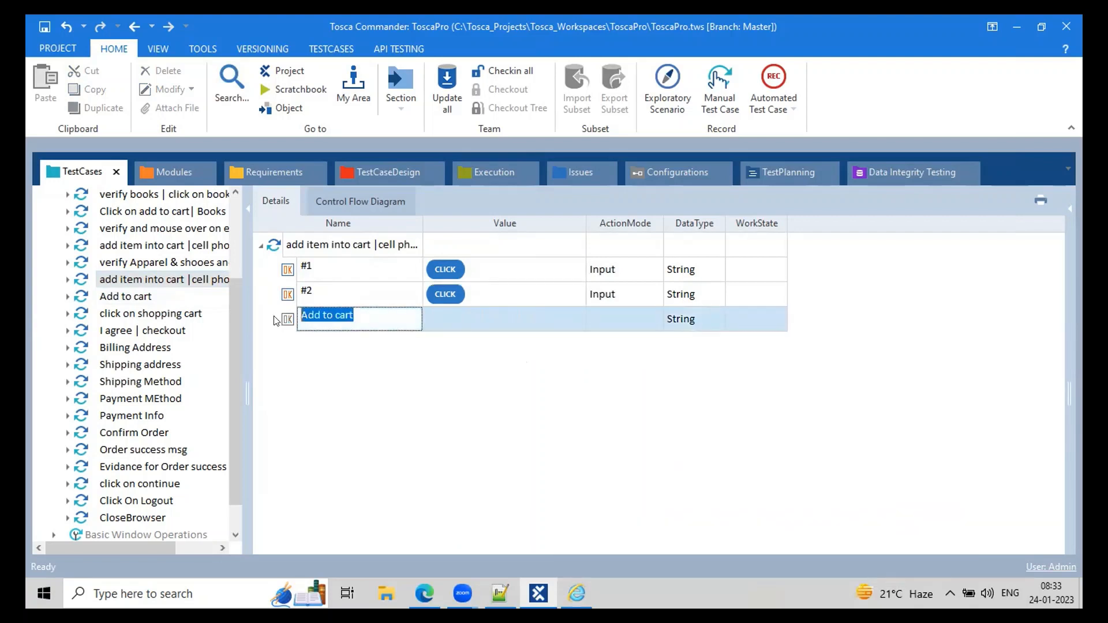
{"action": "type", "text": "#3"}
{"action": "type", "text": "#4"}
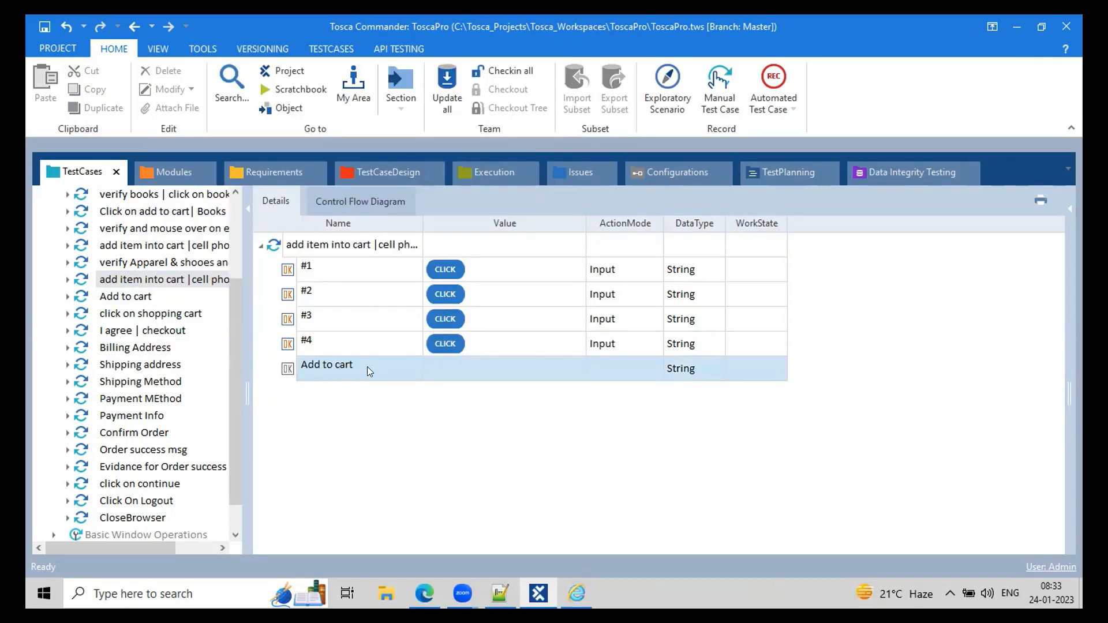
{"action": "double_click", "coordinate": [326, 365]}
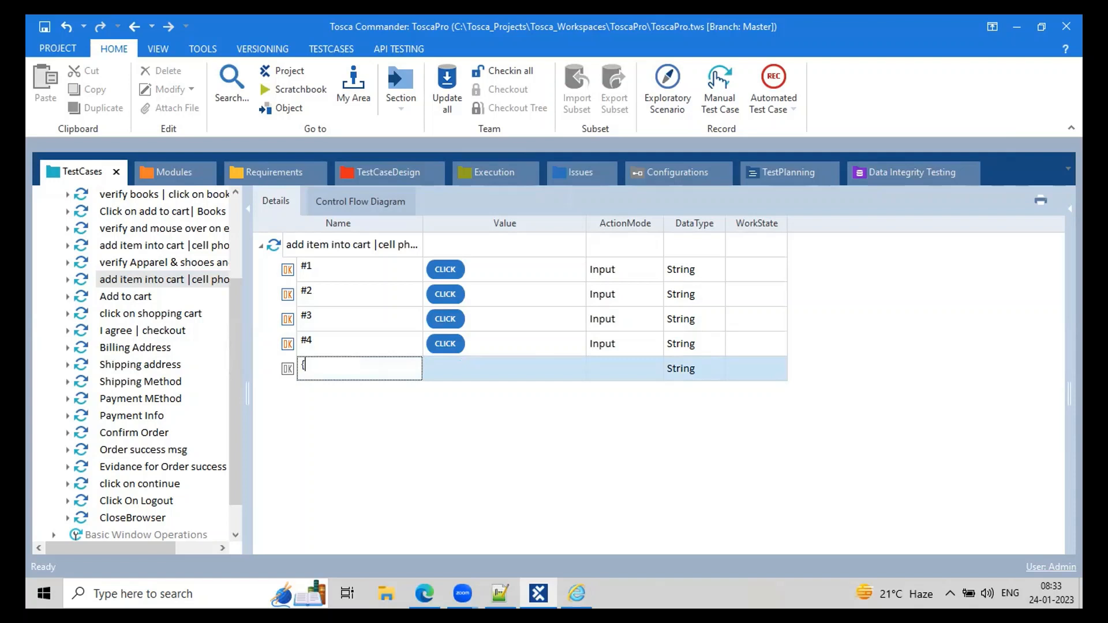
{"action": "type", "text": "#"}
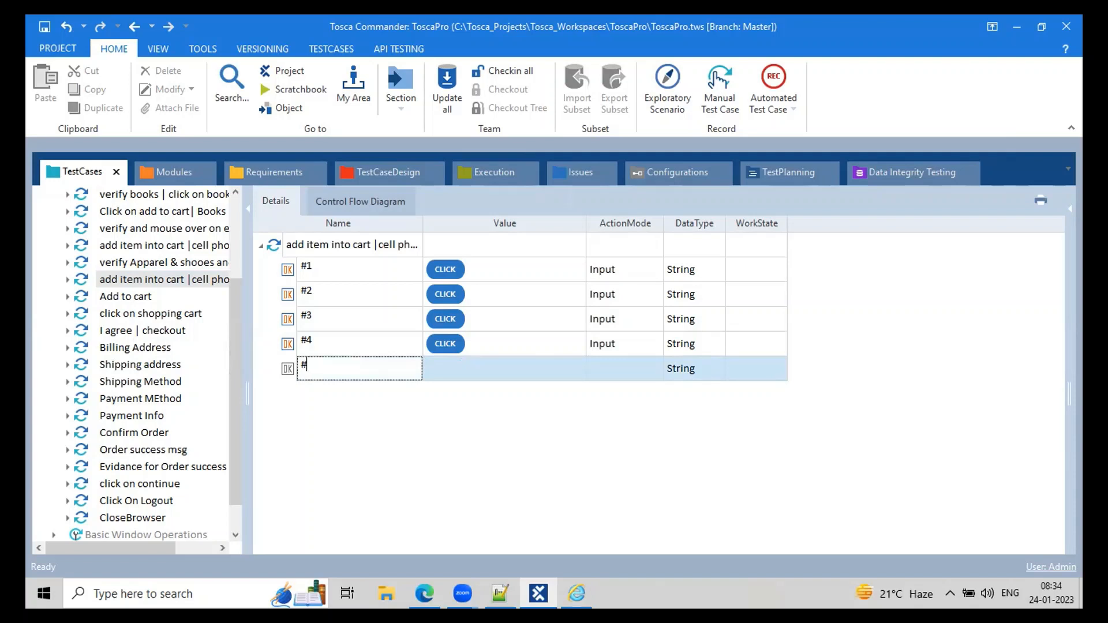
{"action": "type", "text": "5"}
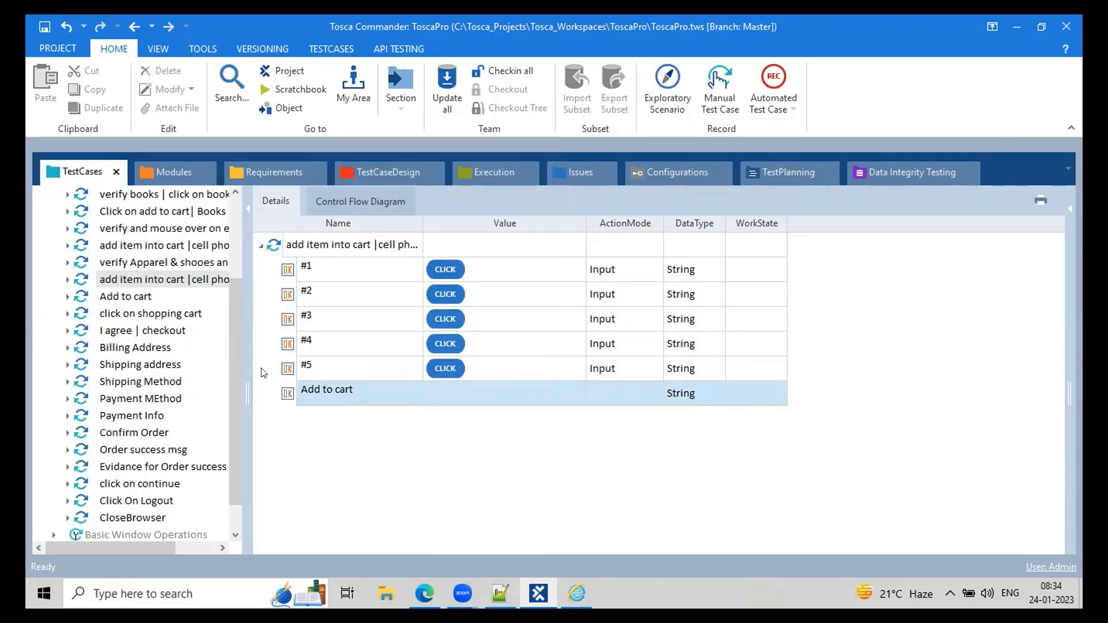
- Inspect instances #5 and #1, then show the Add to cart module's properties in Modules
{"action": "left_click", "coordinate": [339, 367]}
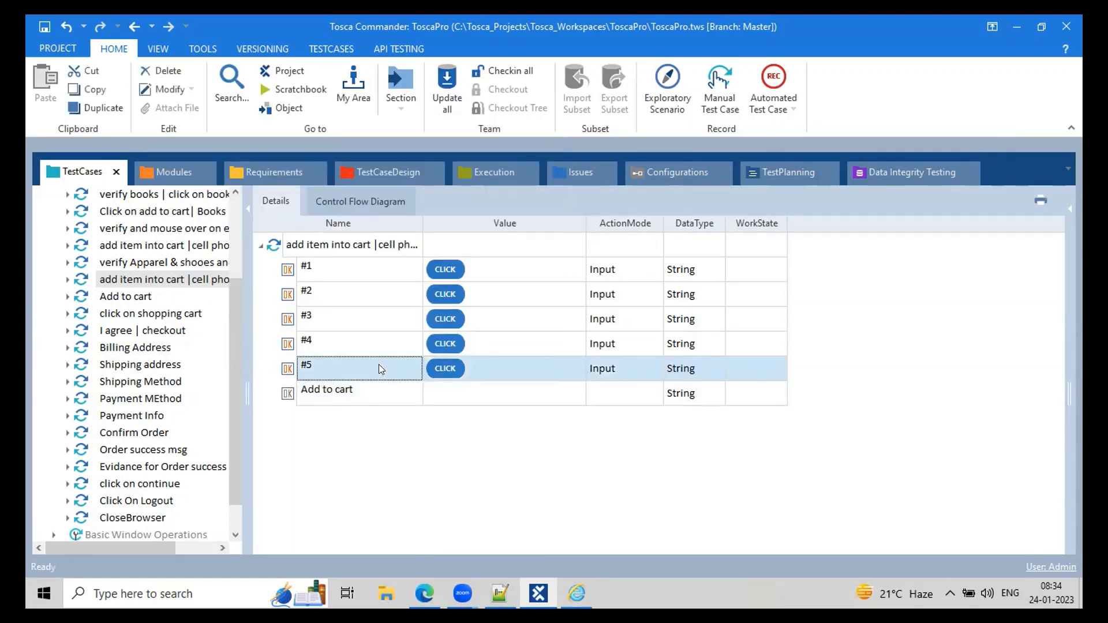
{"action": "mouse_move", "coordinate": [339, 273]}
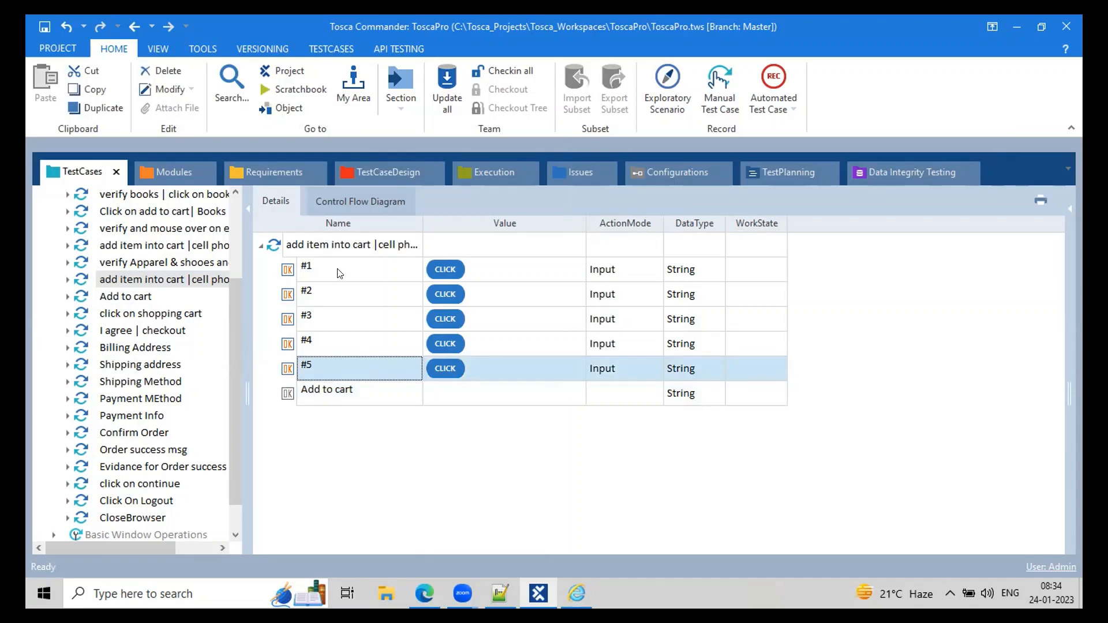
{"action": "left_click", "coordinate": [338, 269]}
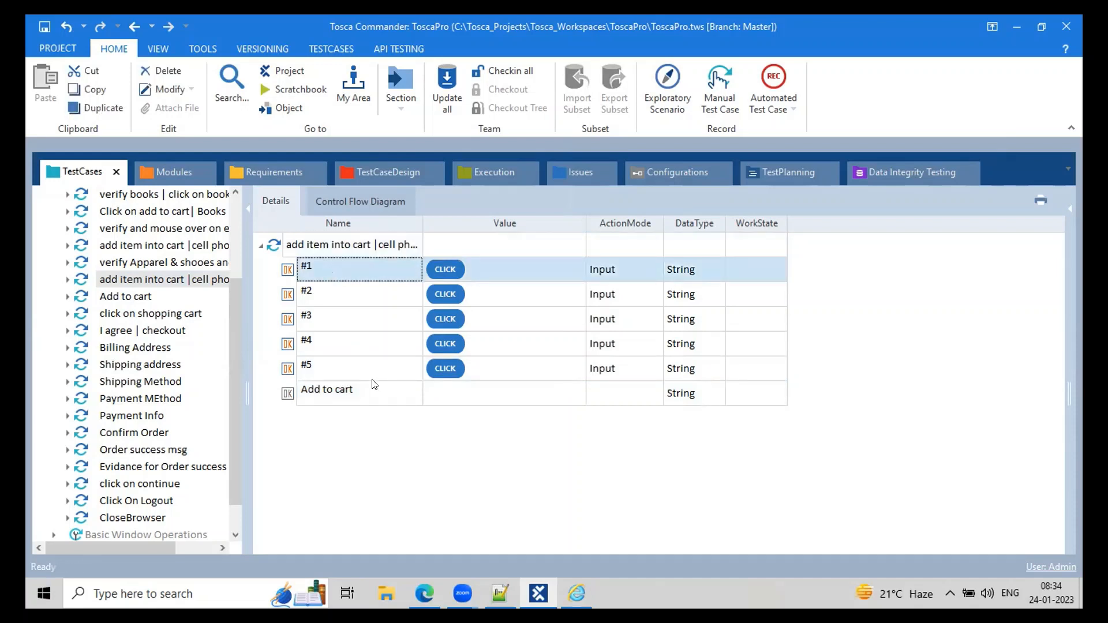
{"action": "left_click", "coordinate": [359, 367]}
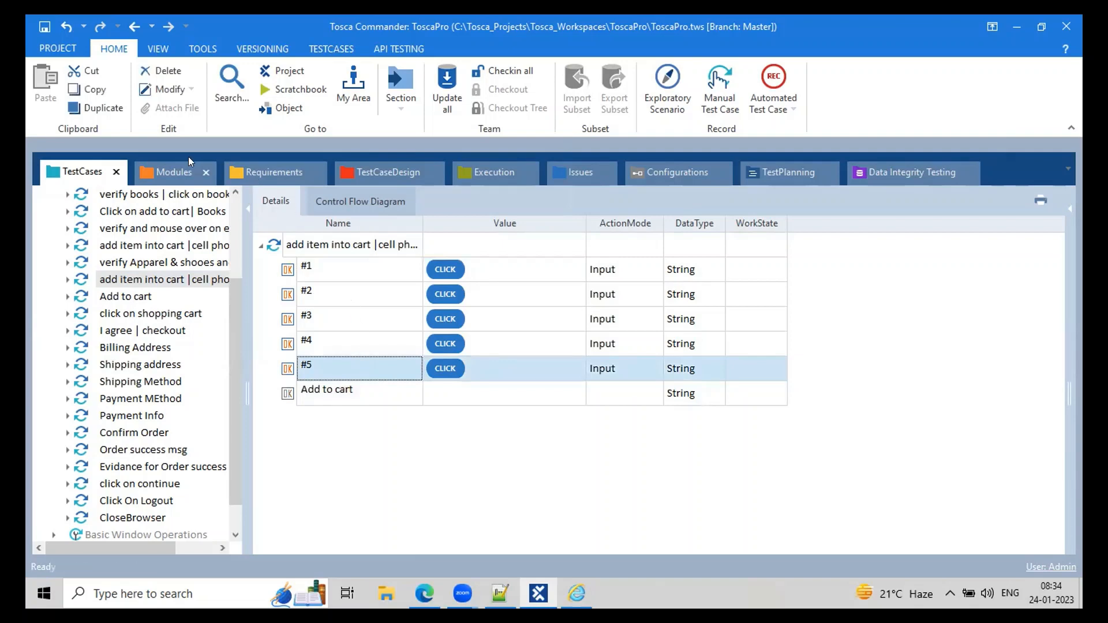
{"action": "left_click", "coordinate": [172, 172]}
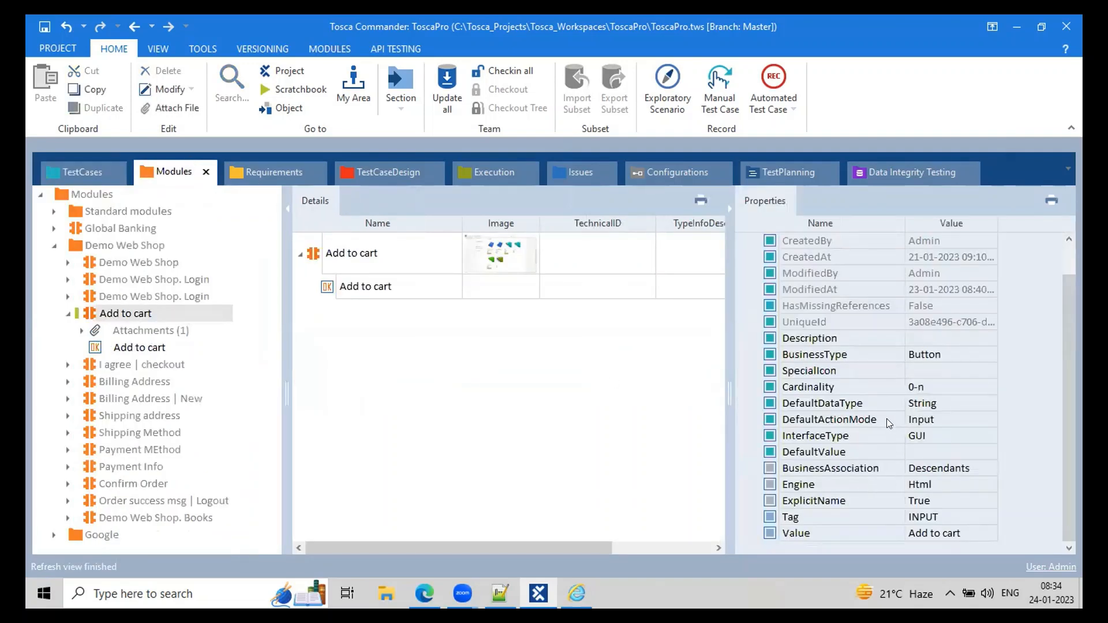
- Set the Demo Web Shop. Login Email textbox cardinality to 0-1 and return to the test cases
{"action": "left_click", "coordinate": [919, 387]}
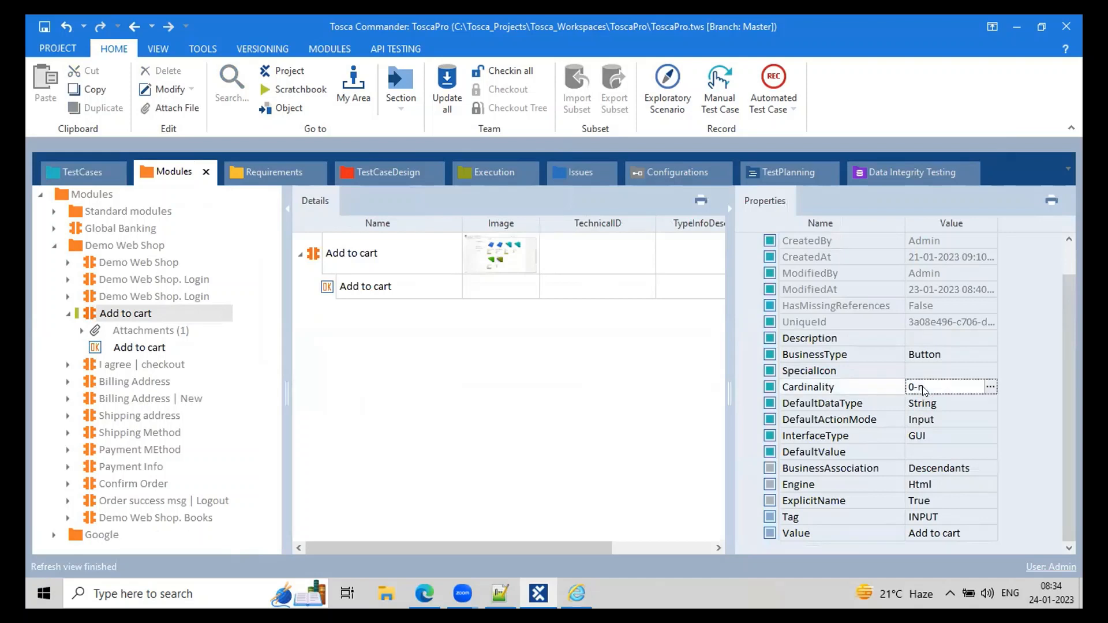
{"action": "left_click", "coordinate": [140, 348]}
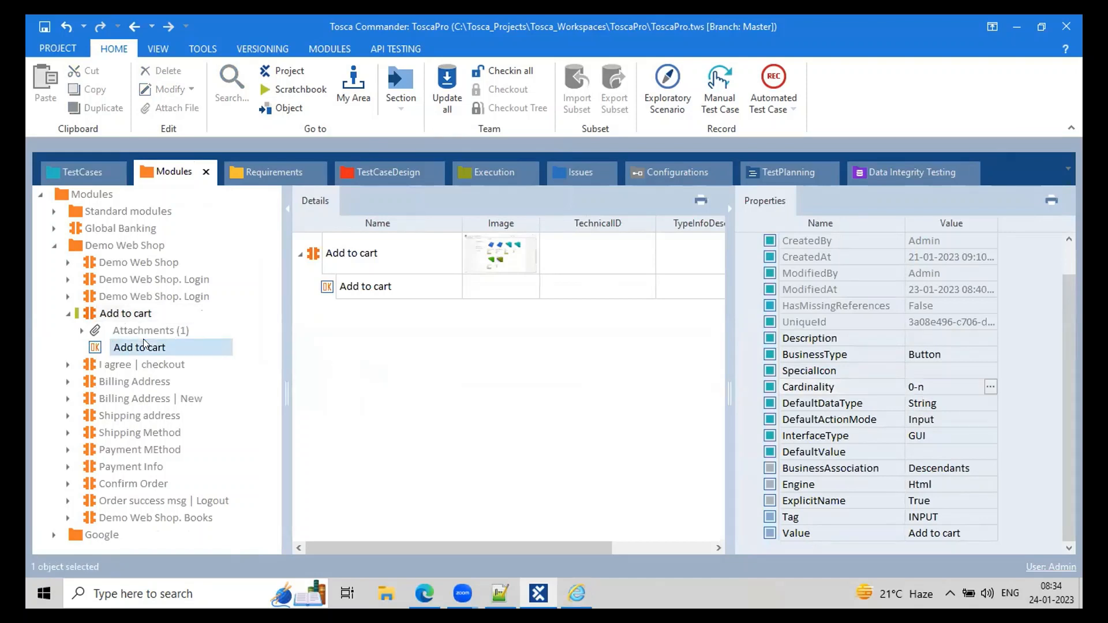
{"action": "left_click", "coordinate": [139, 347]}
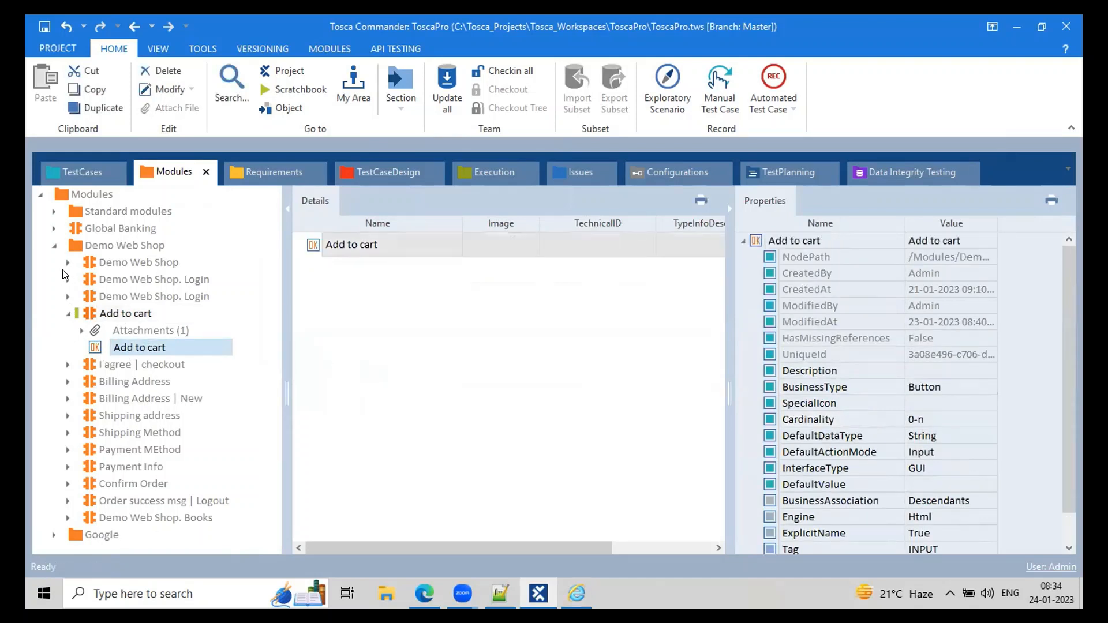
{"action": "left_click", "coordinate": [68, 279]}
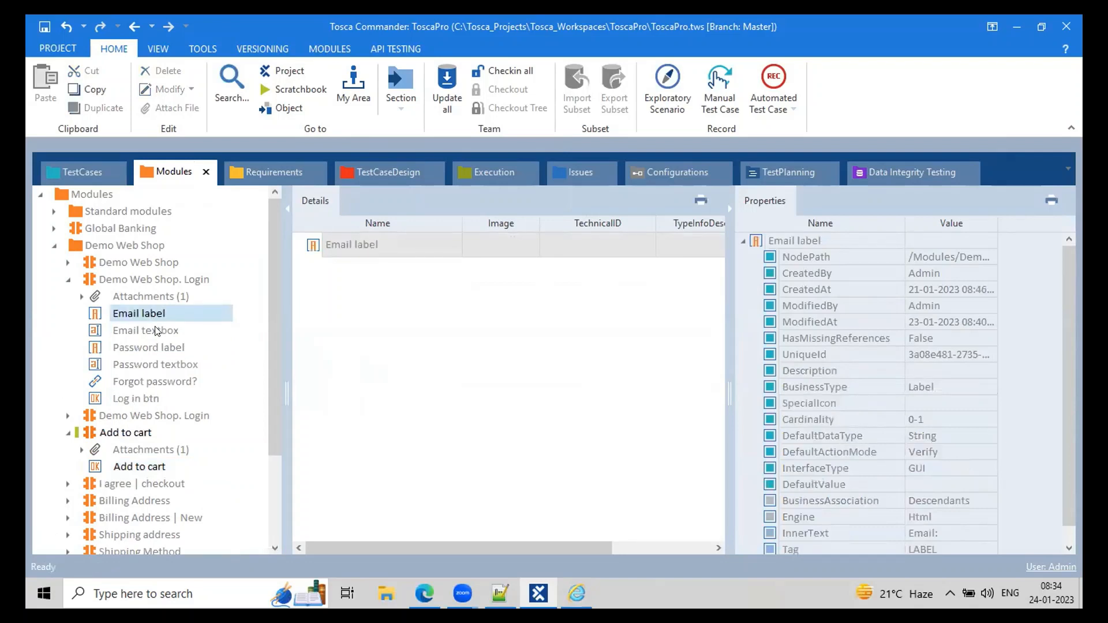
{"action": "left_click", "coordinate": [146, 330]}
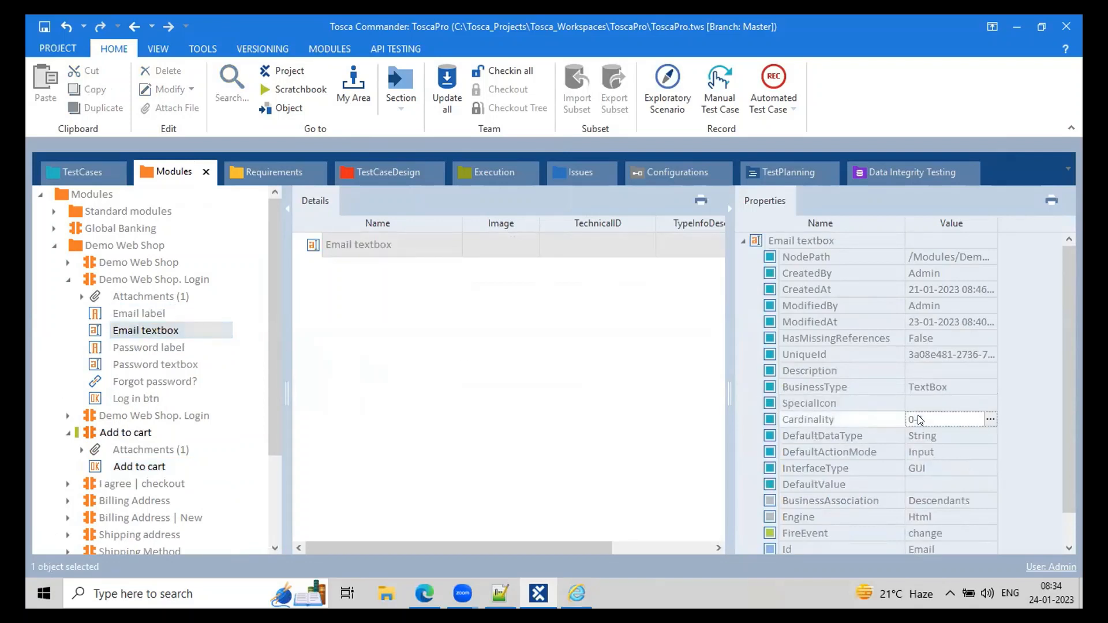
{"action": "type", "text": "-1"}
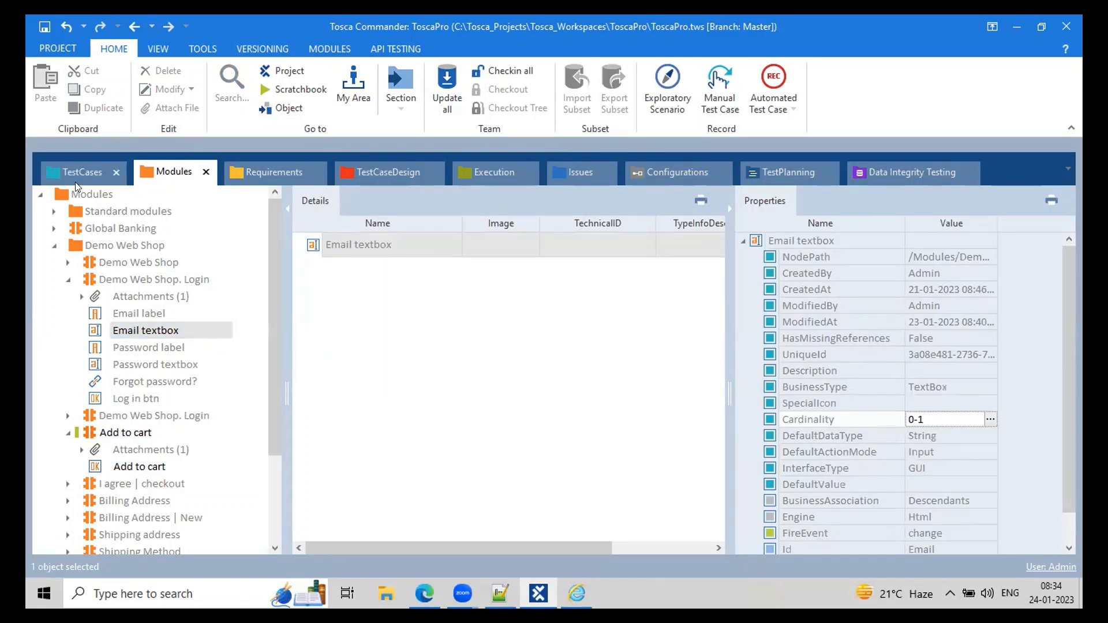
{"action": "left_click", "coordinate": [80, 172]}
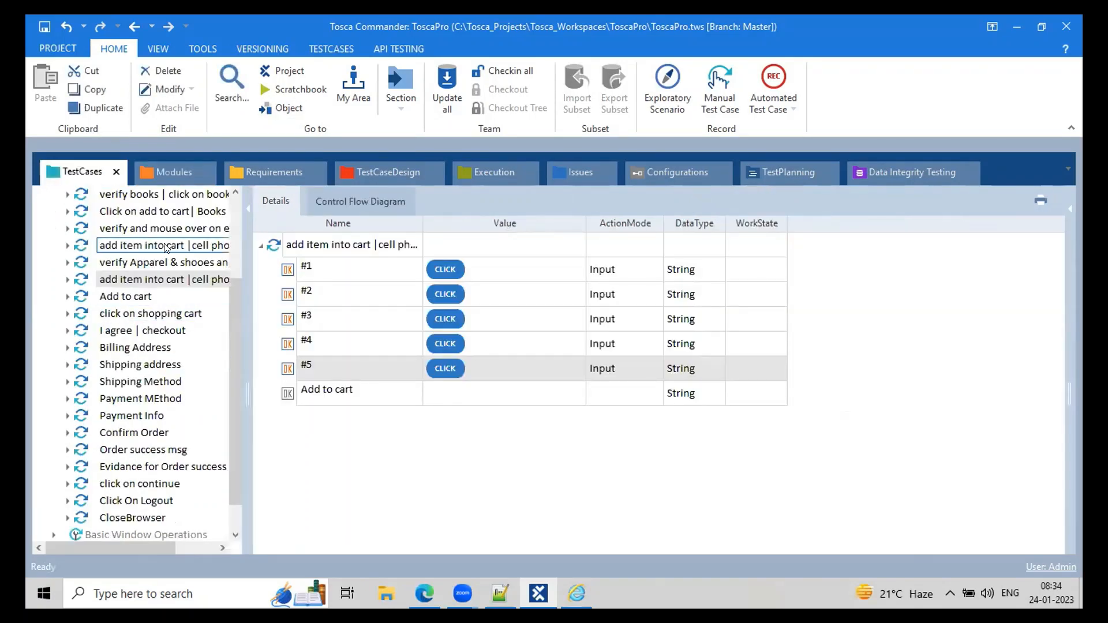
- Return to the Login module's Email textbox and show its cardinality value options
{"action": "left_click", "coordinate": [164, 194]}
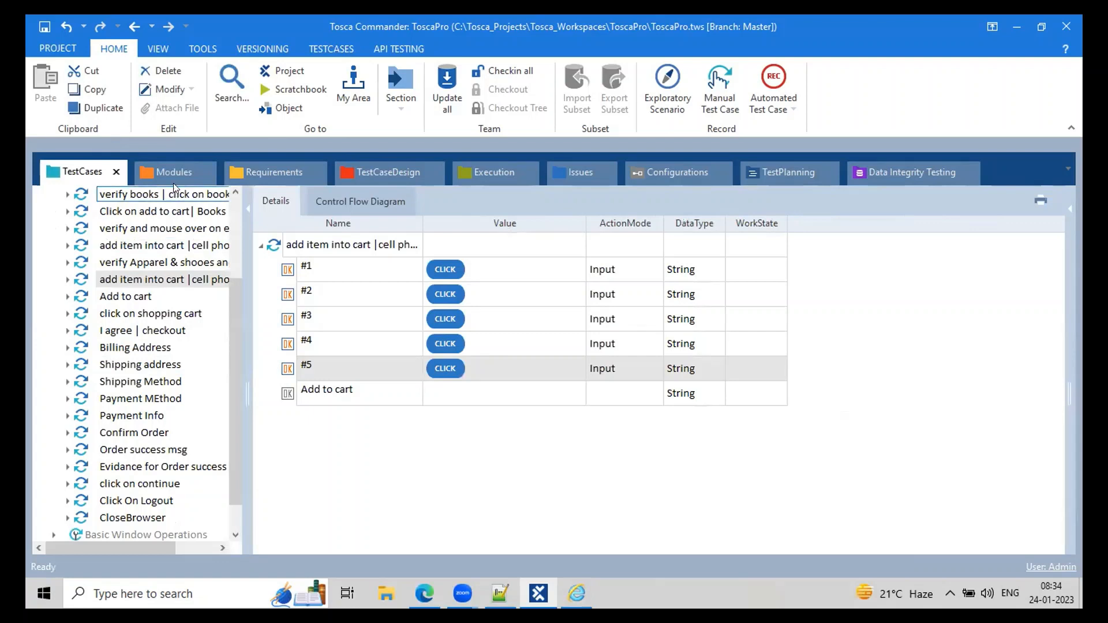
{"action": "left_click", "coordinate": [173, 172]}
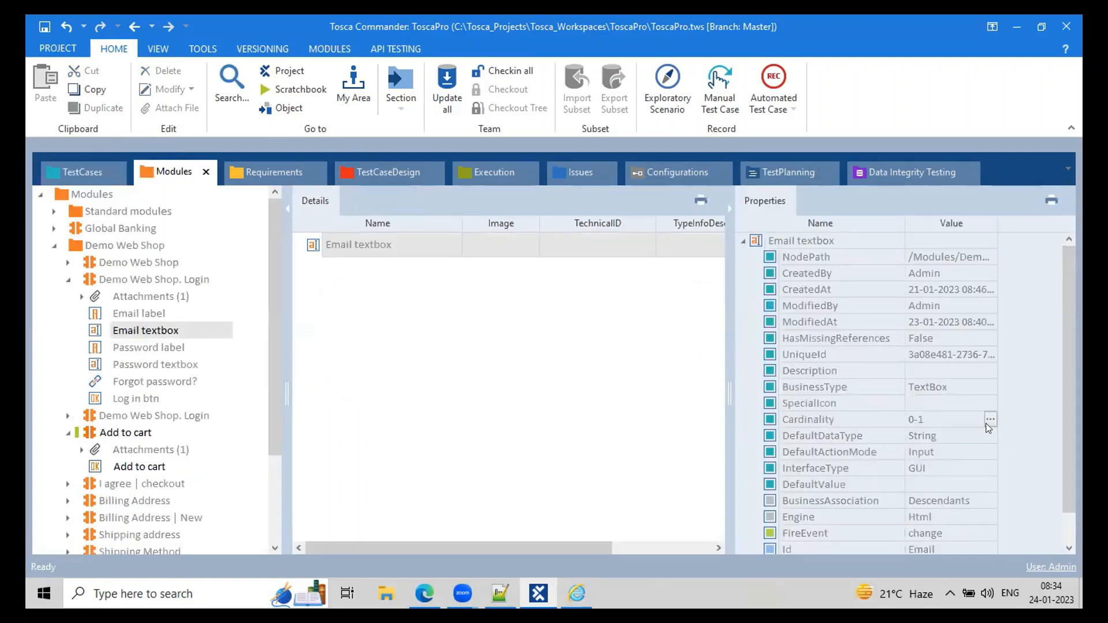
{"action": "left_click", "coordinate": [989, 419]}
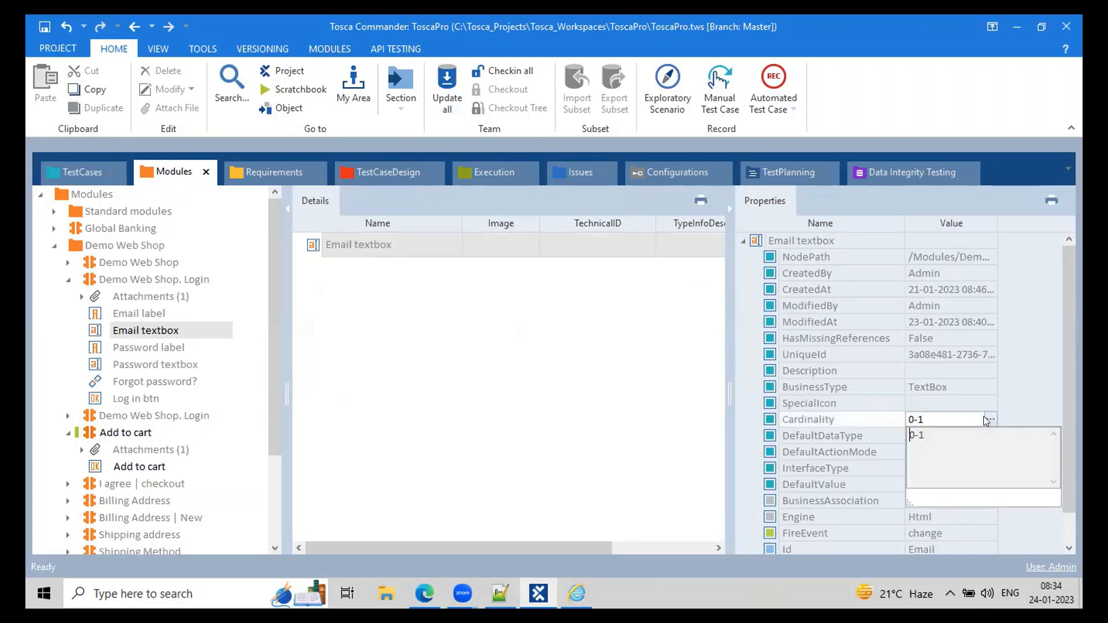